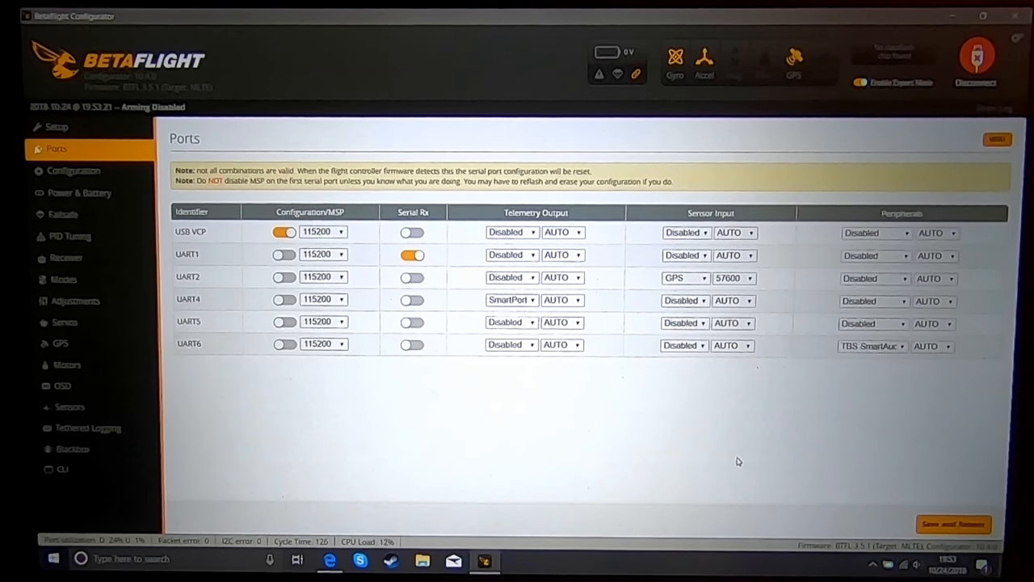
{"action": "mouse_move", "coordinate": [517, 479]}
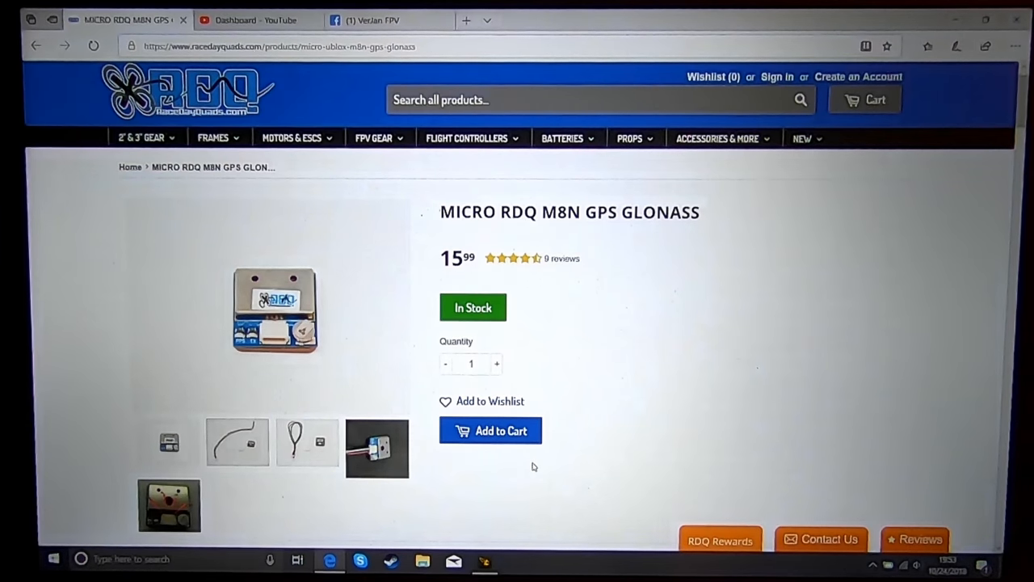
{"action": "mouse_move", "coordinate": [572, 472]}
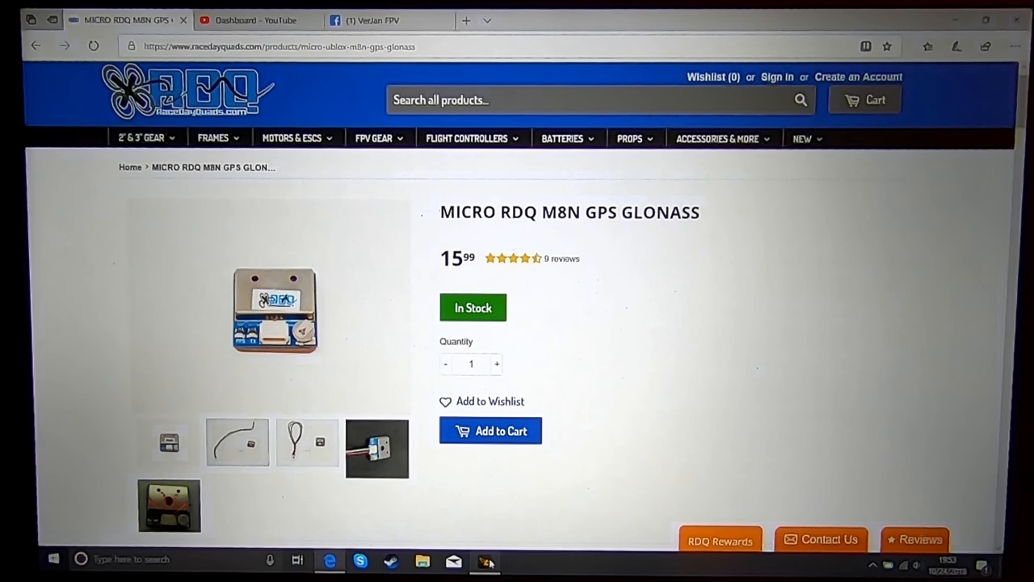
Return to the Configurator's Ports tab showing UART2 as GPS sensor input at 57600 baud.
{"action": "left_click", "coordinate": [483, 560]}
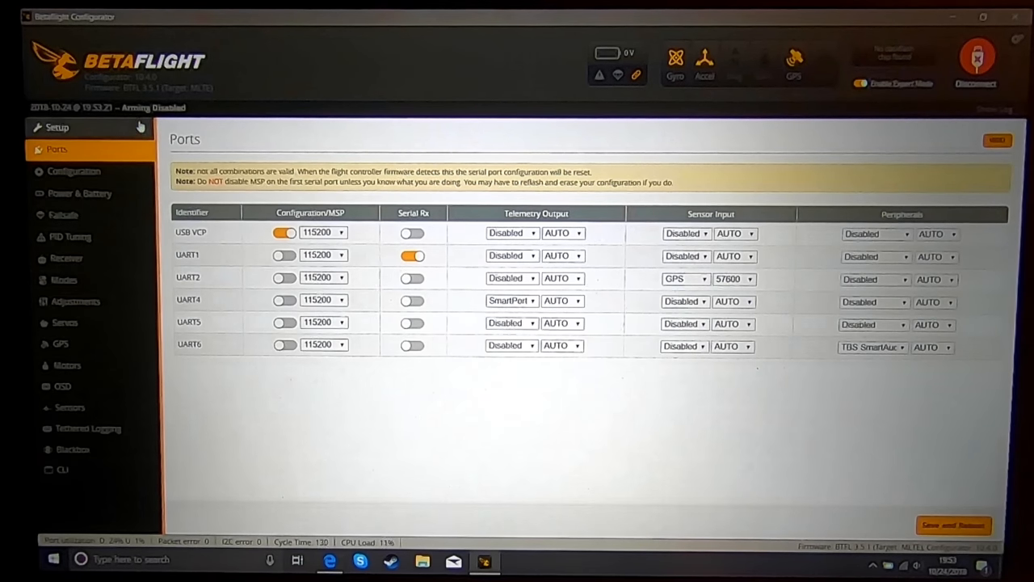
{"action": "mouse_move", "coordinate": [530, 396]}
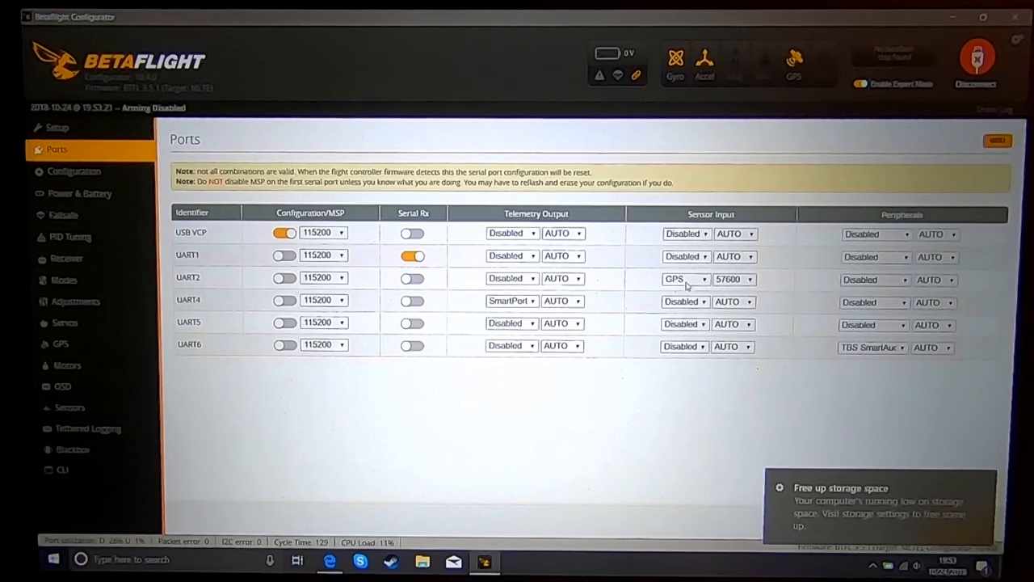
Show the GPS feature in Configuration: enabled, UBLOX protocol, Auto Config on.
{"action": "left_click", "coordinate": [74, 171]}
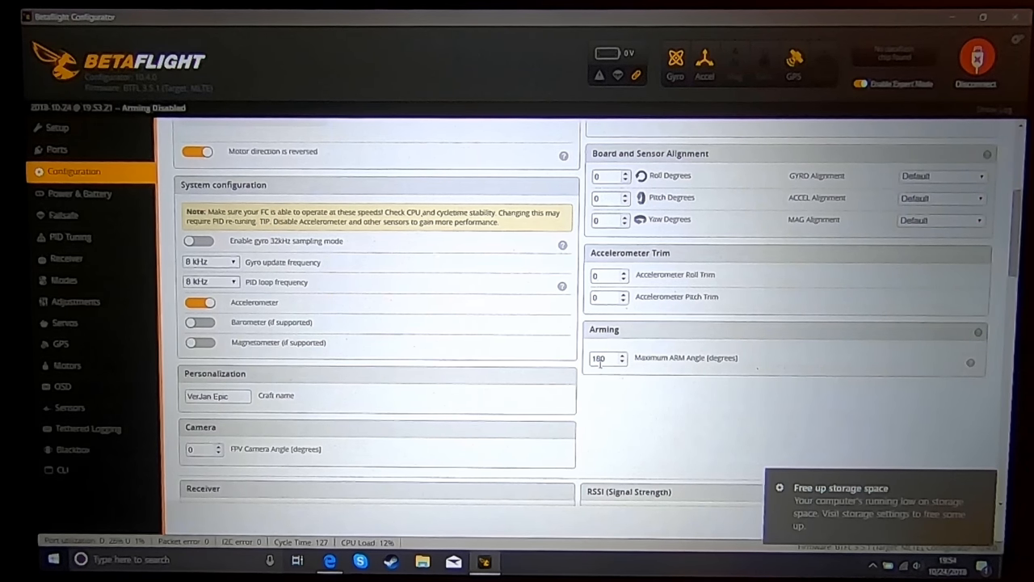
{"action": "scroll", "scroll_direction": "down", "scroll_amount": 3}
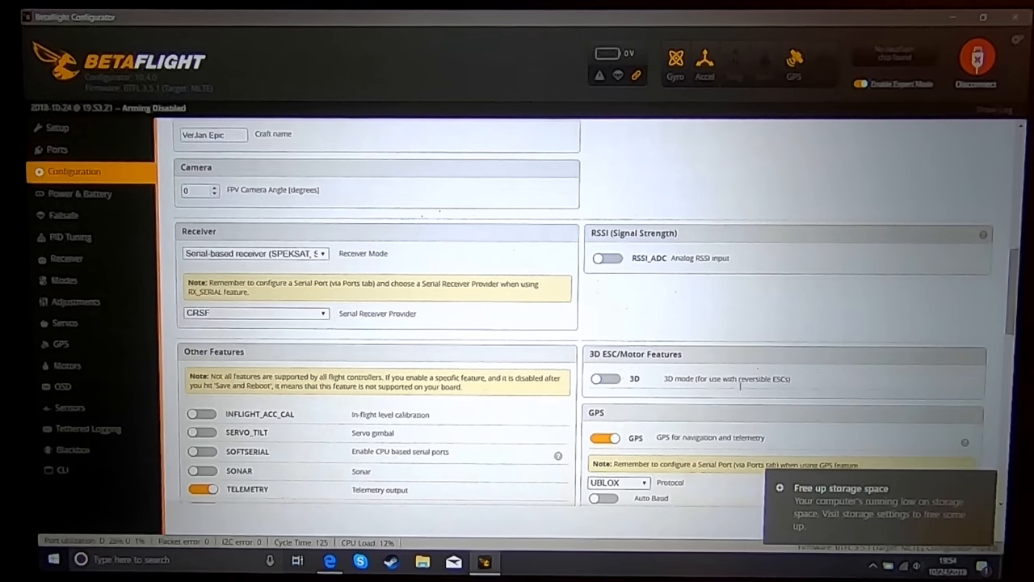
{"action": "scroll", "scroll_direction": "down", "scroll_amount": 3}
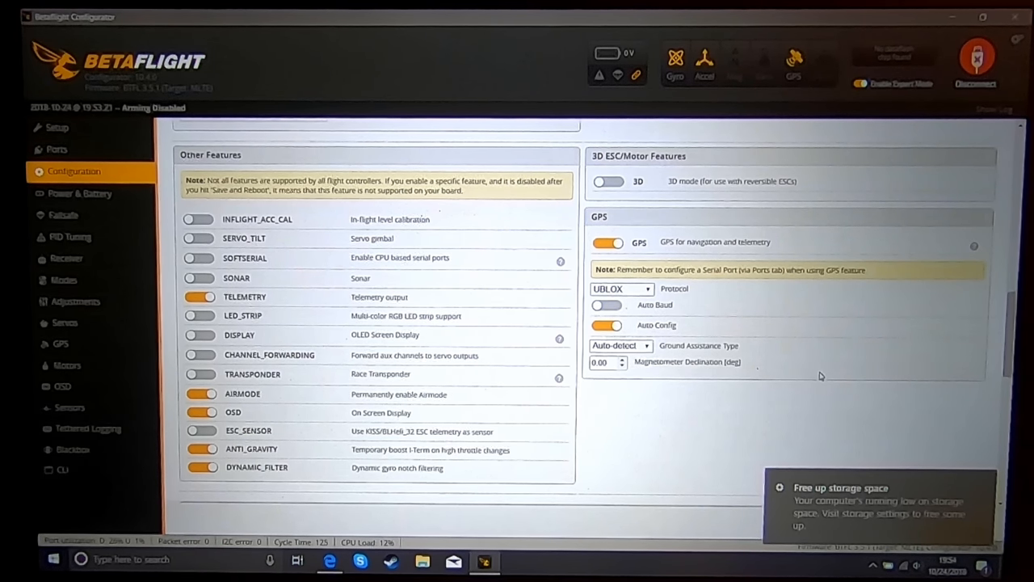
{"action": "left_click", "coordinate": [606, 325]}
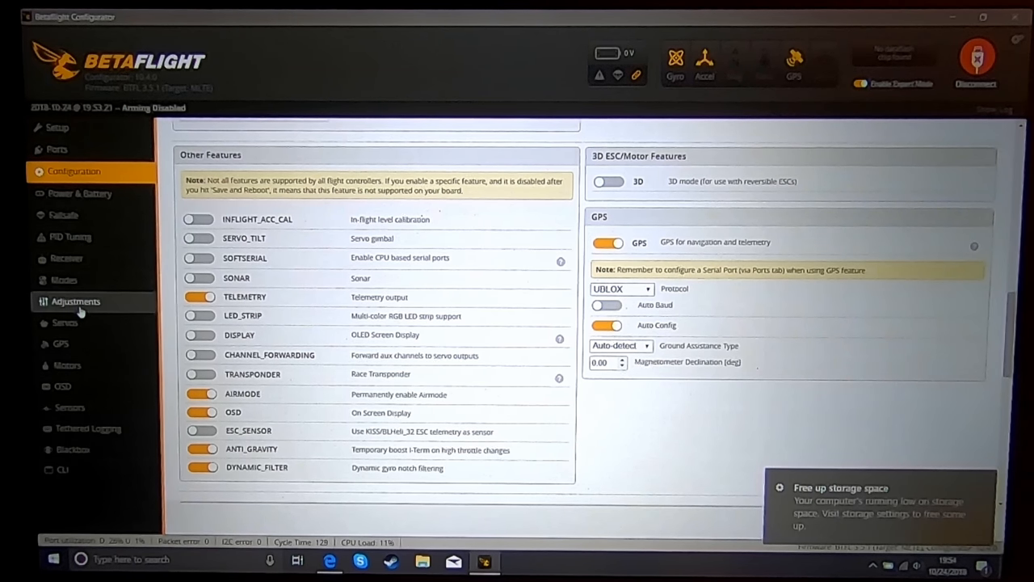
Glance through the Receiver and OSD tabs, then enter CLI mode ready for commands.
{"action": "left_click", "coordinate": [66, 258]}
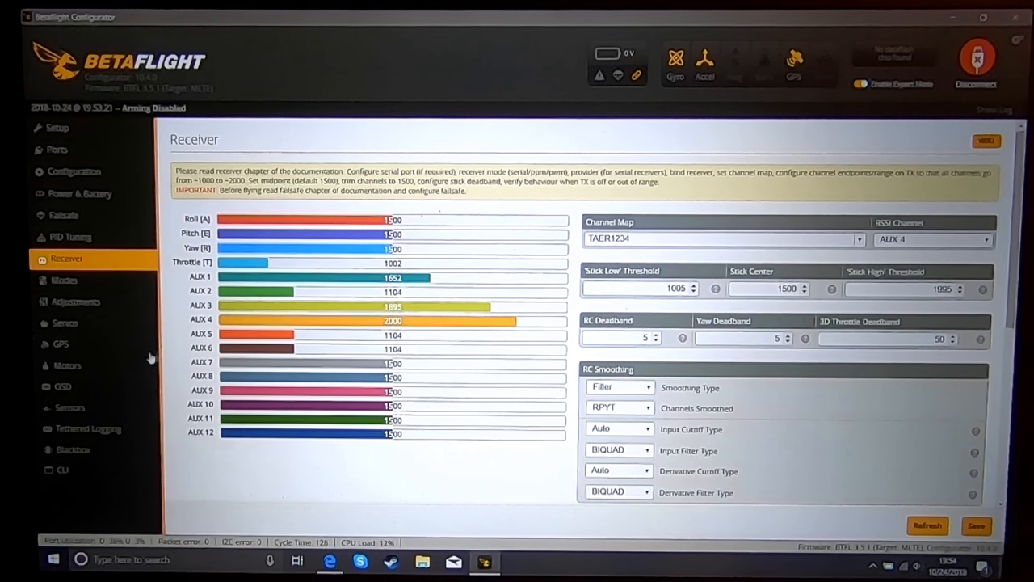
{"action": "left_click", "coordinate": [62, 386]}
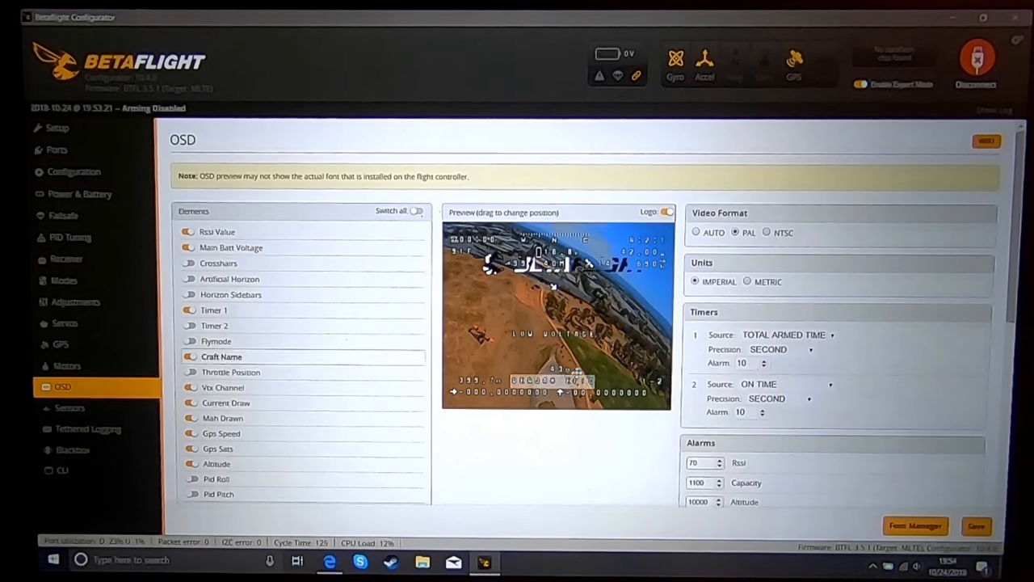
{"action": "left_click", "coordinate": [189, 356]}
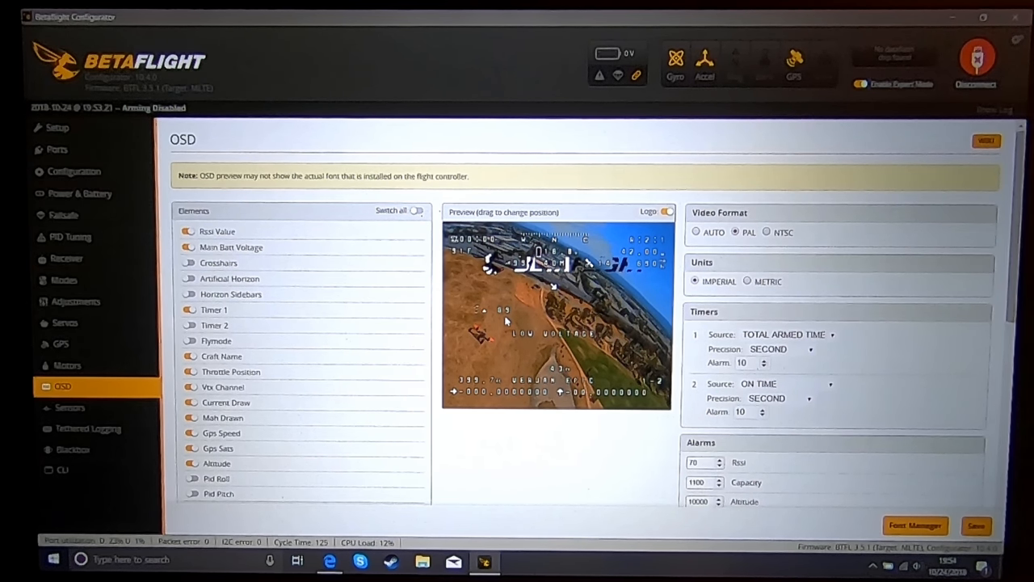
{"action": "left_click", "coordinate": [63, 470]}
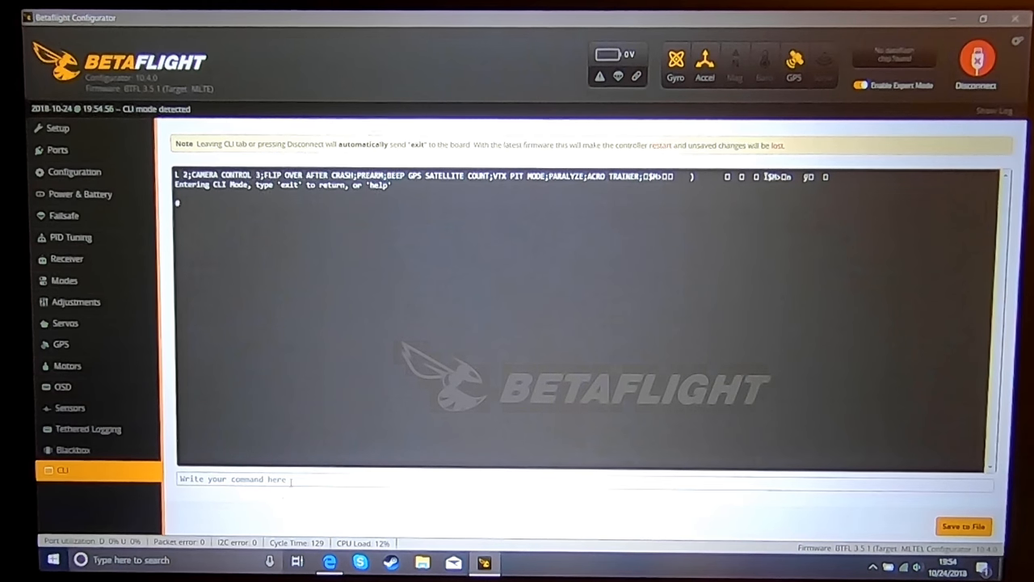
Run 'get gps' in the CLI, listing rescue angle 40, initial altitude 70, descent distance 50.
{"action": "type", "text": "get"}
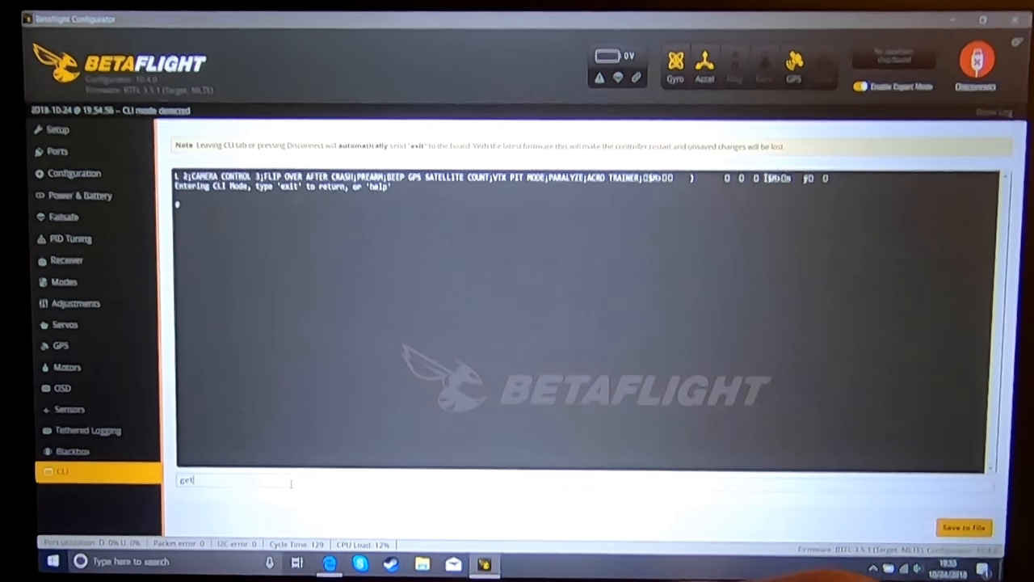
{"action": "key", "text": "Return"}
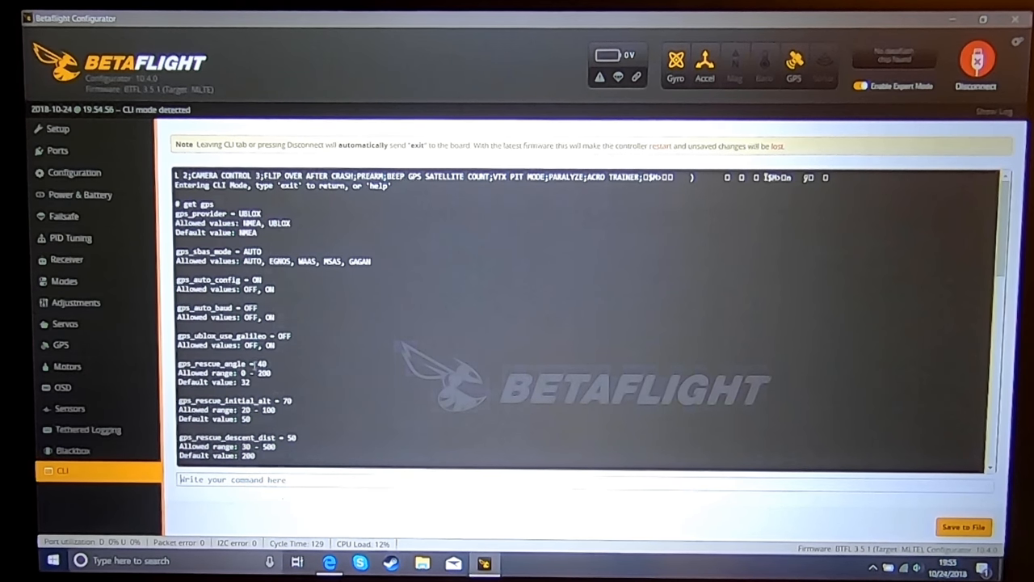
{"action": "scroll", "scroll_direction": "down", "scroll_amount": 3}
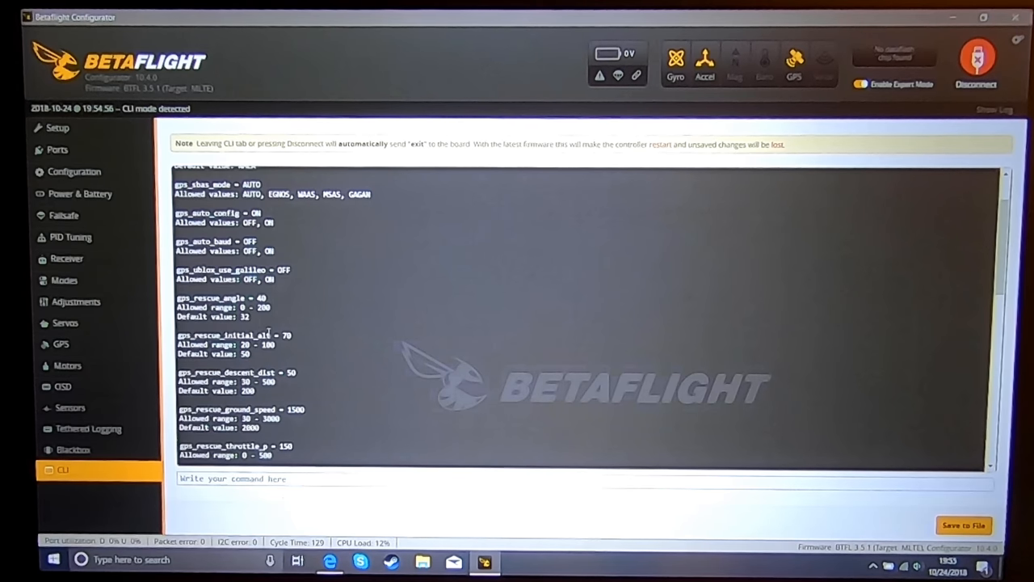
{"action": "mouse_move", "coordinate": [295, 344]}
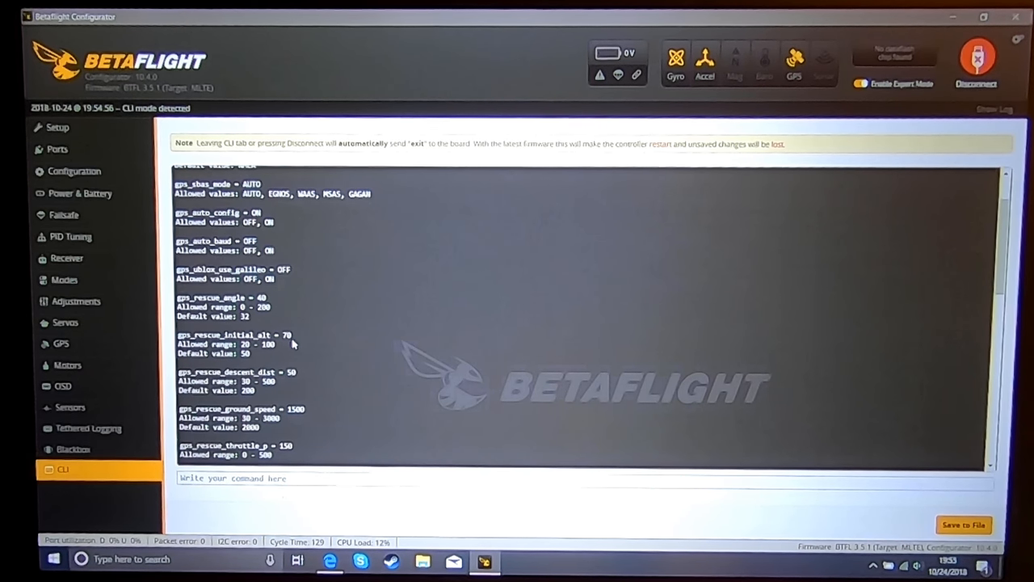
{"action": "mouse_move", "coordinate": [291, 339]}
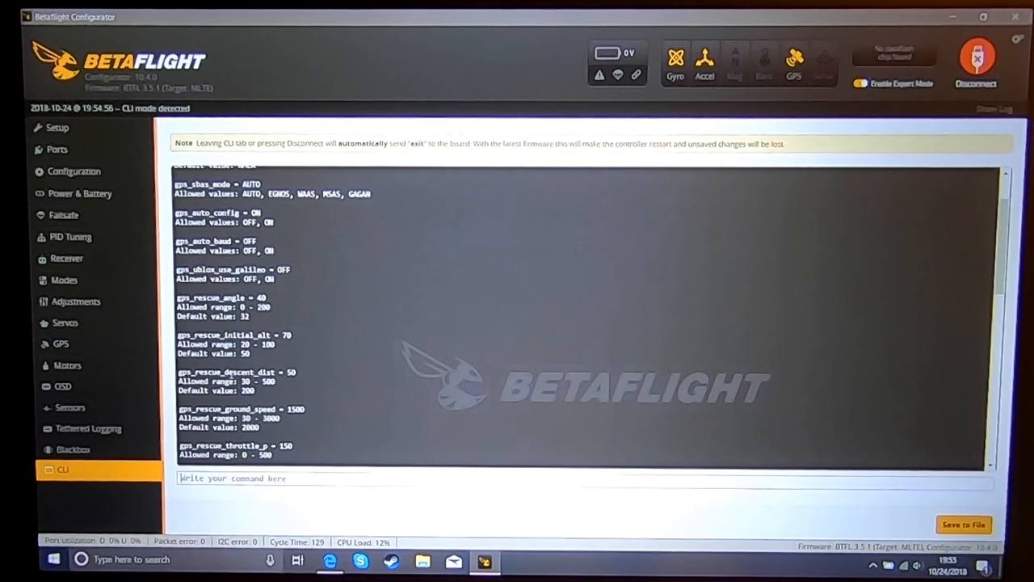
{"action": "mouse_move", "coordinate": [299, 380]}
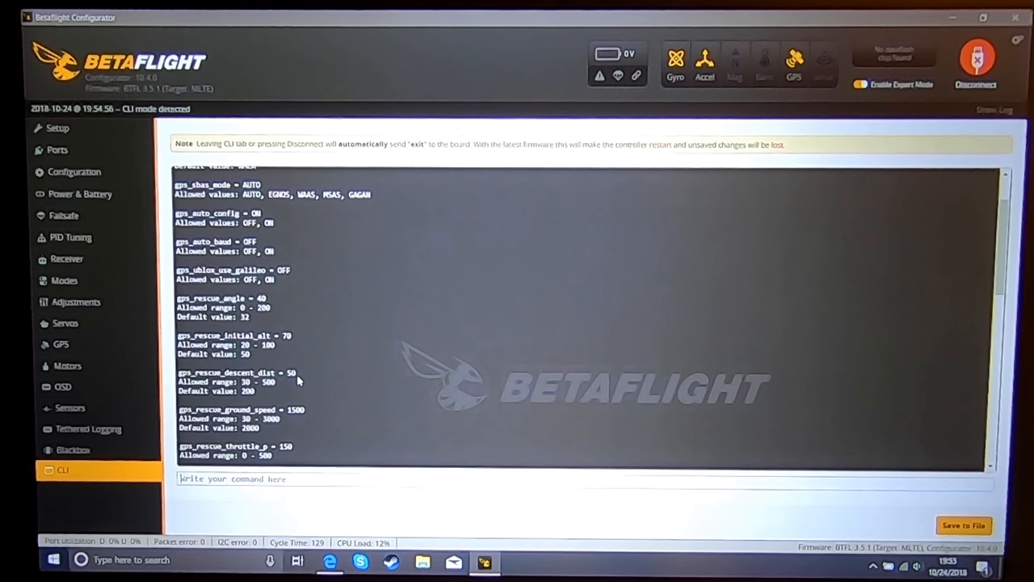
Scroll the gps_rescue output to read throttle, sanity-check, minimum-sats and OSD GPS values.
{"action": "scroll", "scroll_direction": "down", "scroll_amount": 3}
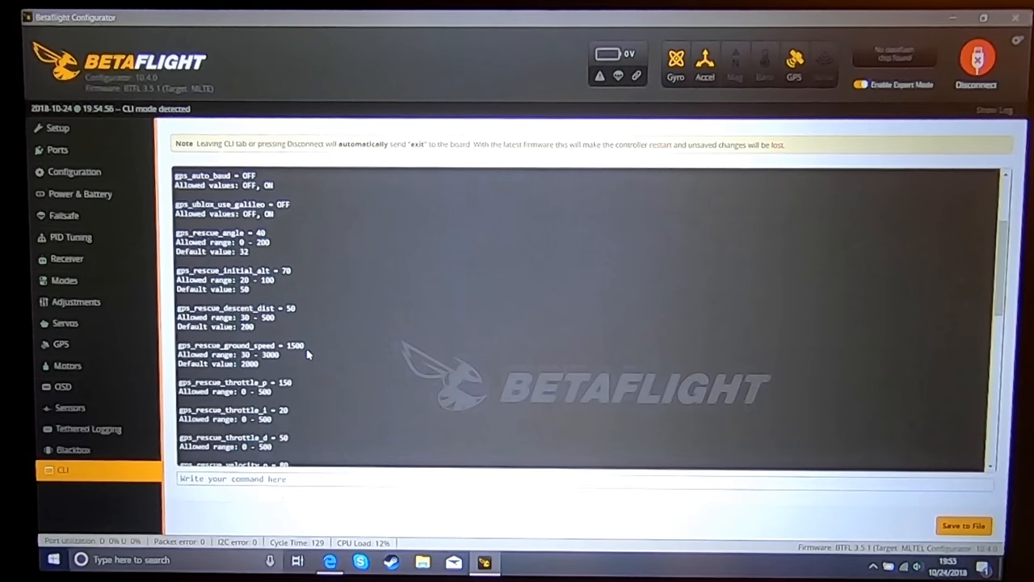
{"action": "mouse_move", "coordinate": [463, 343]}
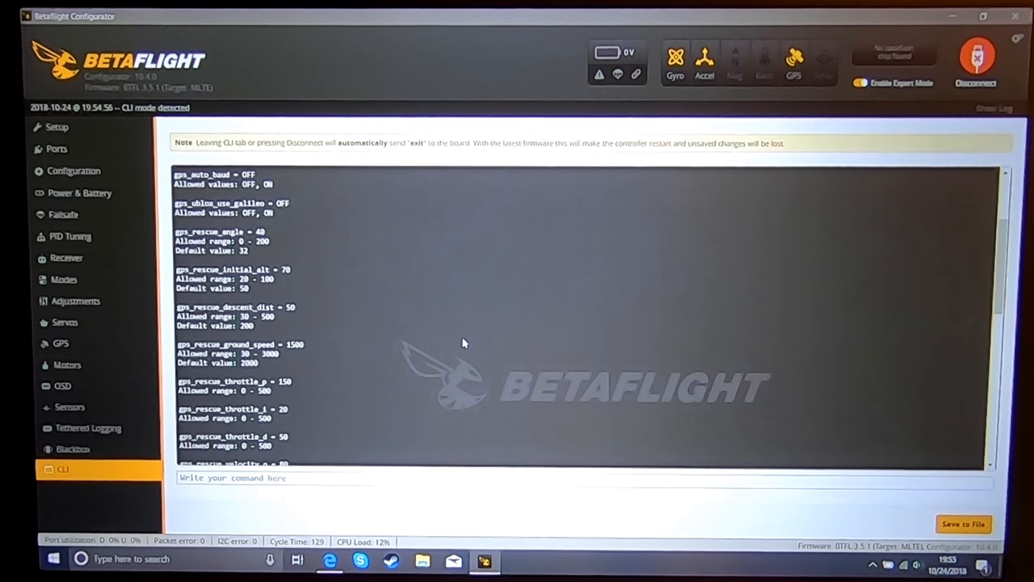
{"action": "scroll", "scroll_direction": "down", "scroll_amount": 3}
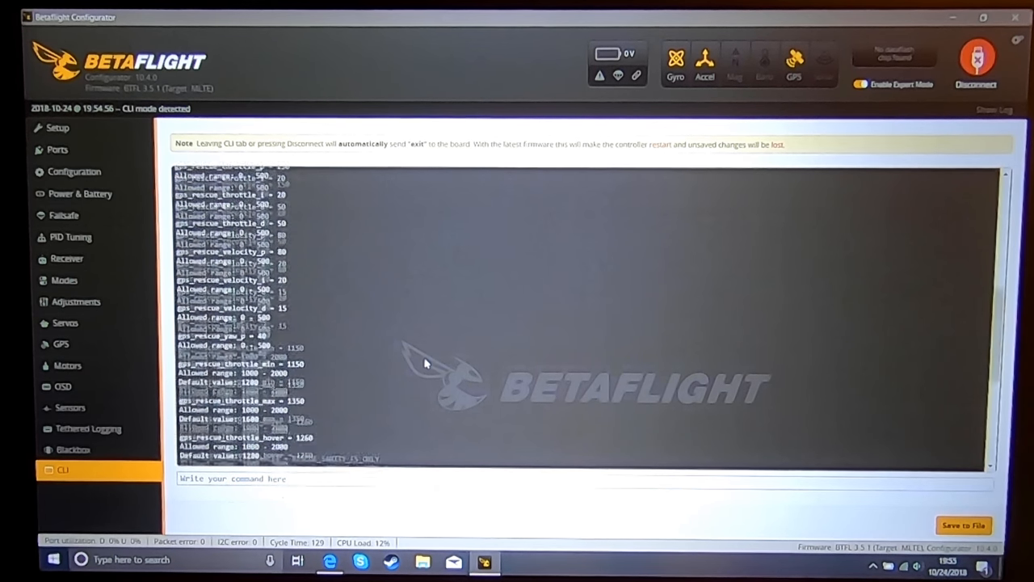
{"action": "scroll", "scroll_direction": "down", "scroll_amount": 3}
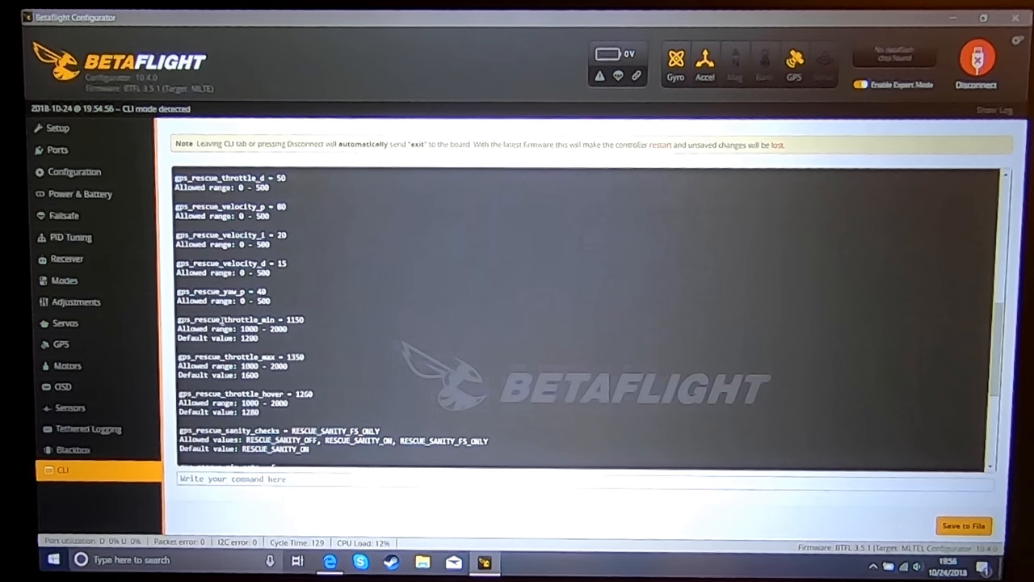
{"action": "scroll", "scroll_direction": "down", "scroll_amount": 3}
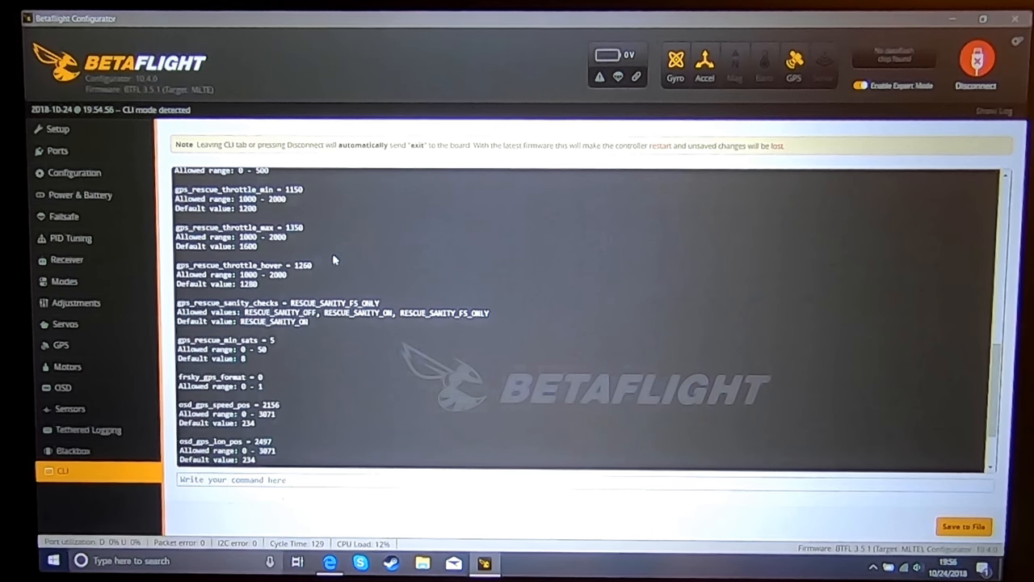
{"action": "scroll", "scroll_direction": "up", "scroll_amount": 3}
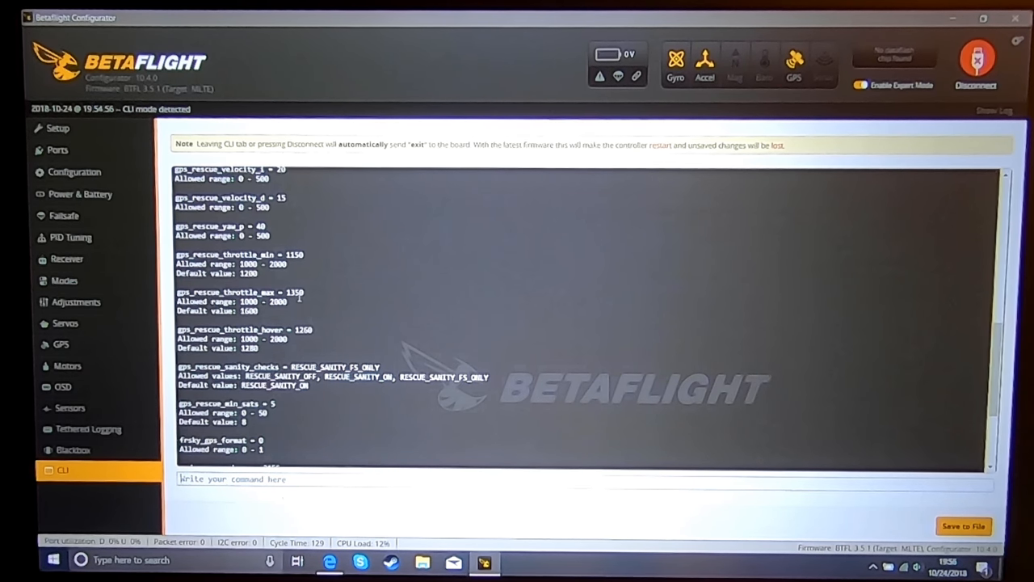
{"action": "mouse_move", "coordinate": [333, 308]}
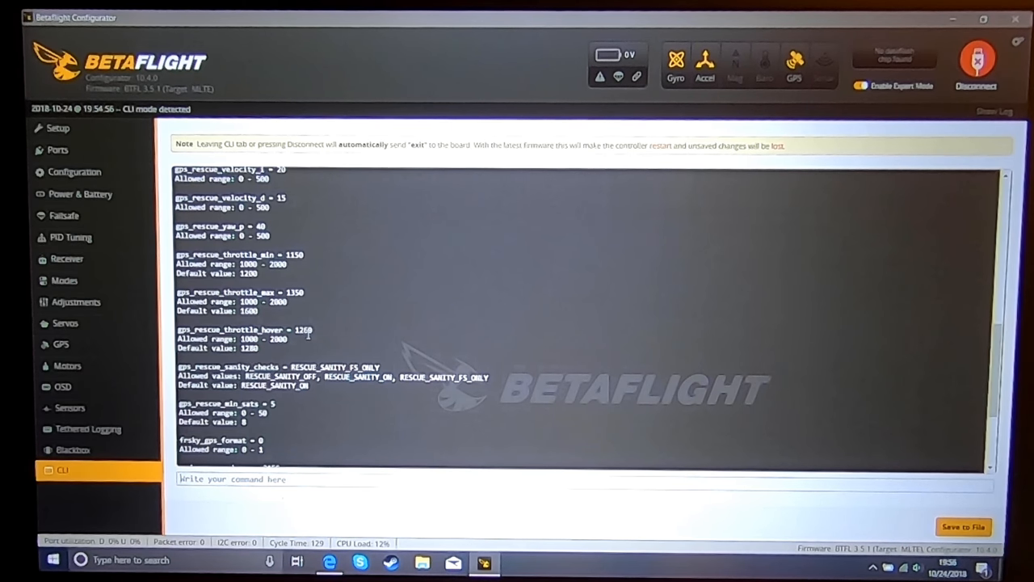
{"action": "mouse_move", "coordinate": [338, 338]}
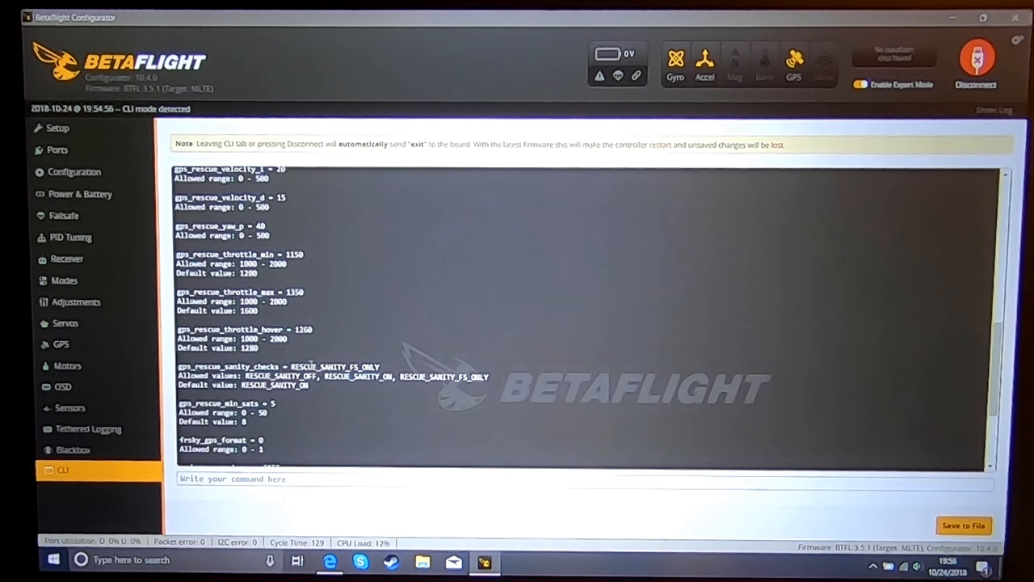
{"action": "scroll", "scroll_direction": "down", "scroll_amount": 3}
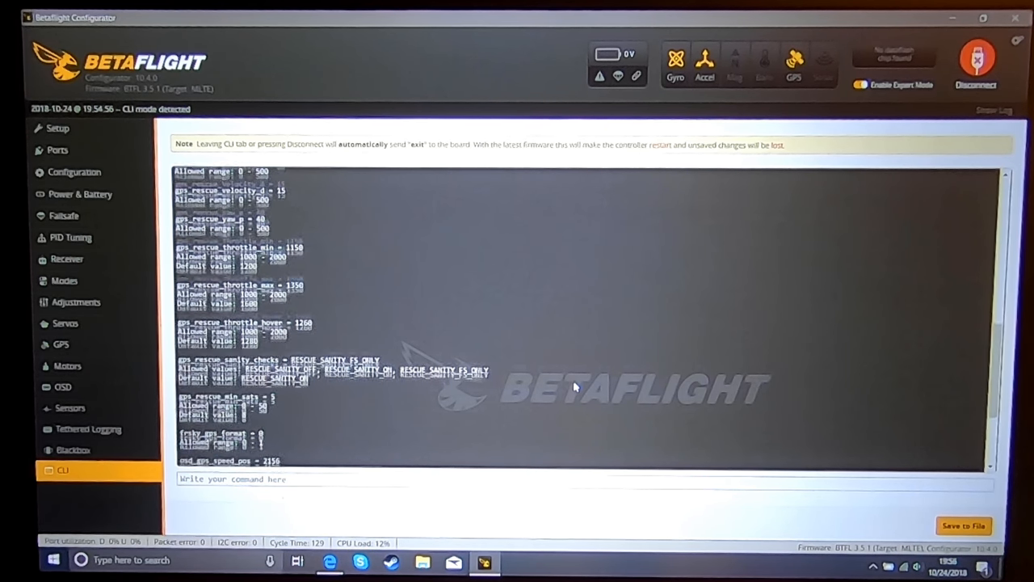
{"action": "scroll", "scroll_direction": "down", "scroll_amount": 3}
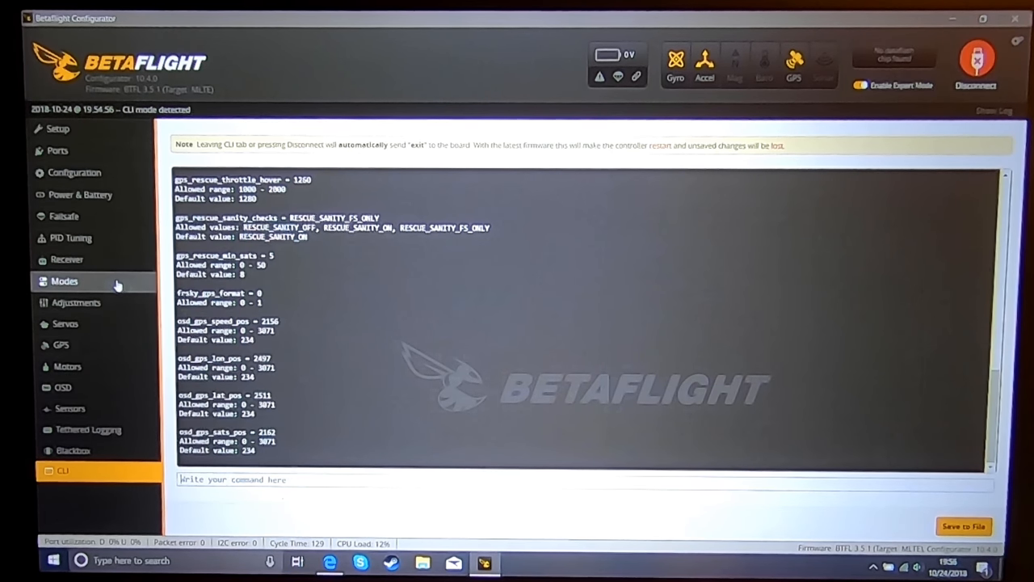
Disconnect and reconnect the flight controller, retrying the stalled attempt, until Setup loads.
{"action": "left_click", "coordinate": [975, 65]}
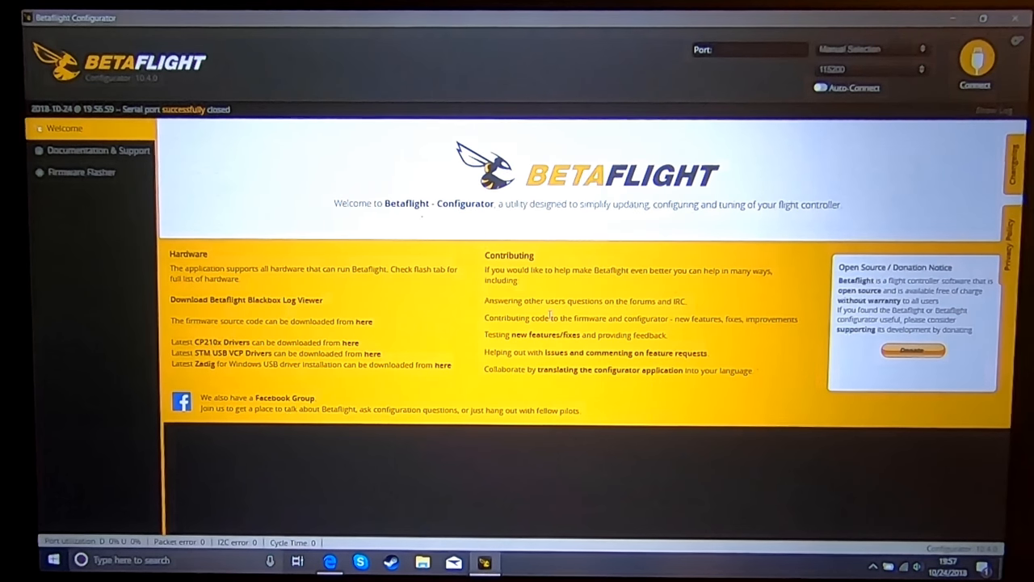
{"action": "left_click", "coordinate": [976, 65]}
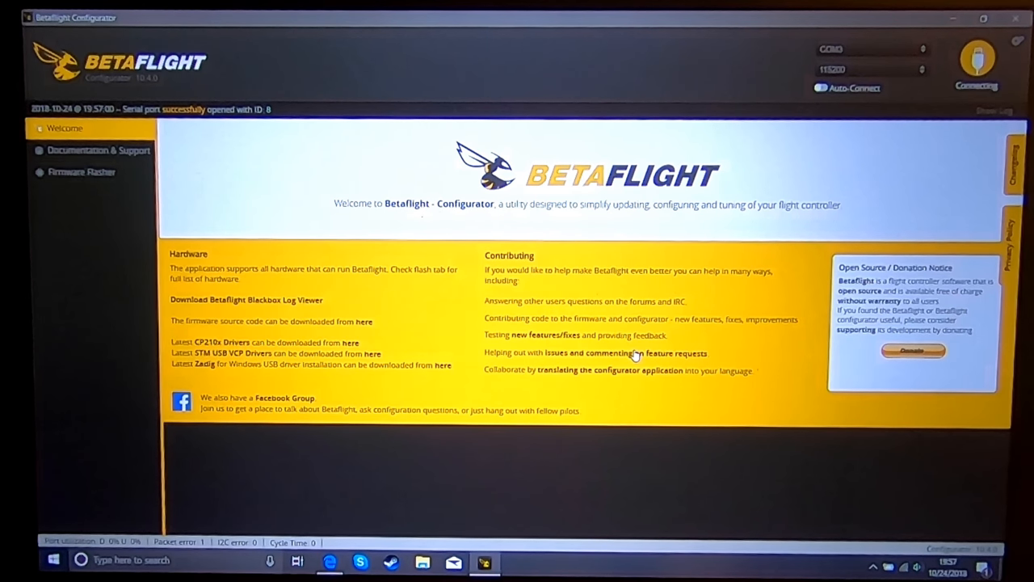
{"action": "left_click", "coordinate": [977, 65]}
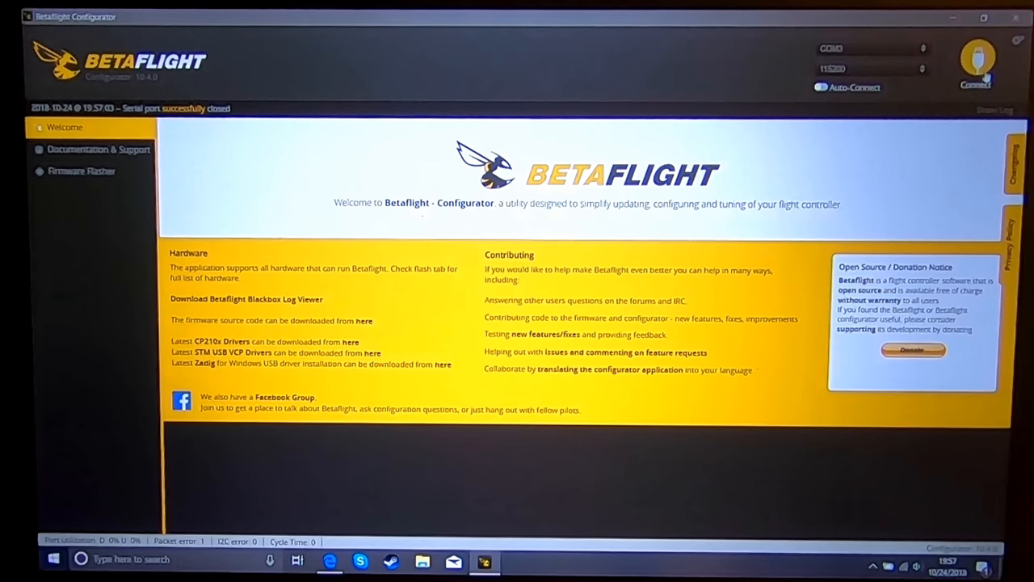
{"action": "left_click", "coordinate": [977, 63]}
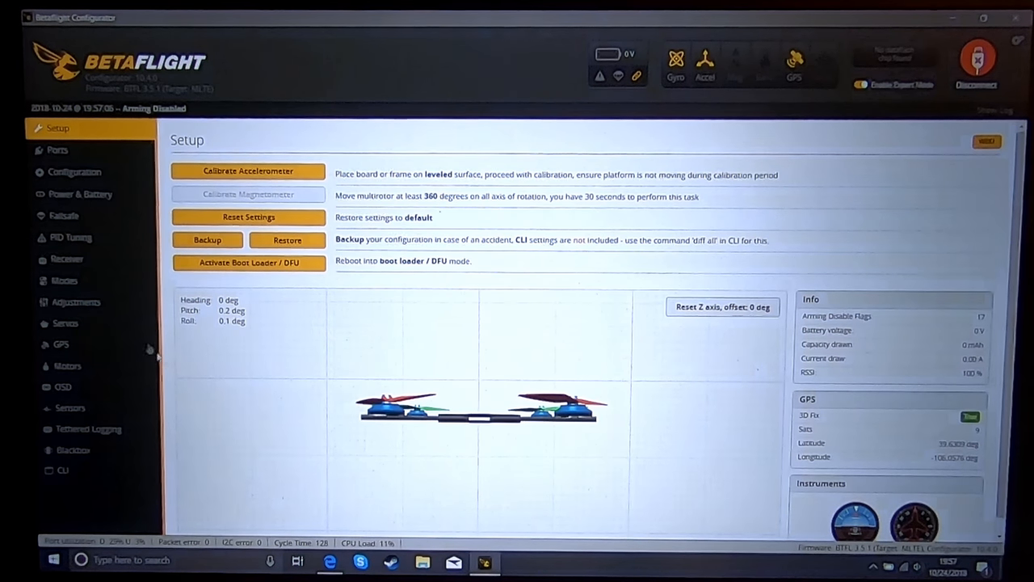
Show GPS Rescue in Modes assigned to AUX 6 with a 1700–2100 active range.
{"action": "left_click", "coordinate": [64, 280]}
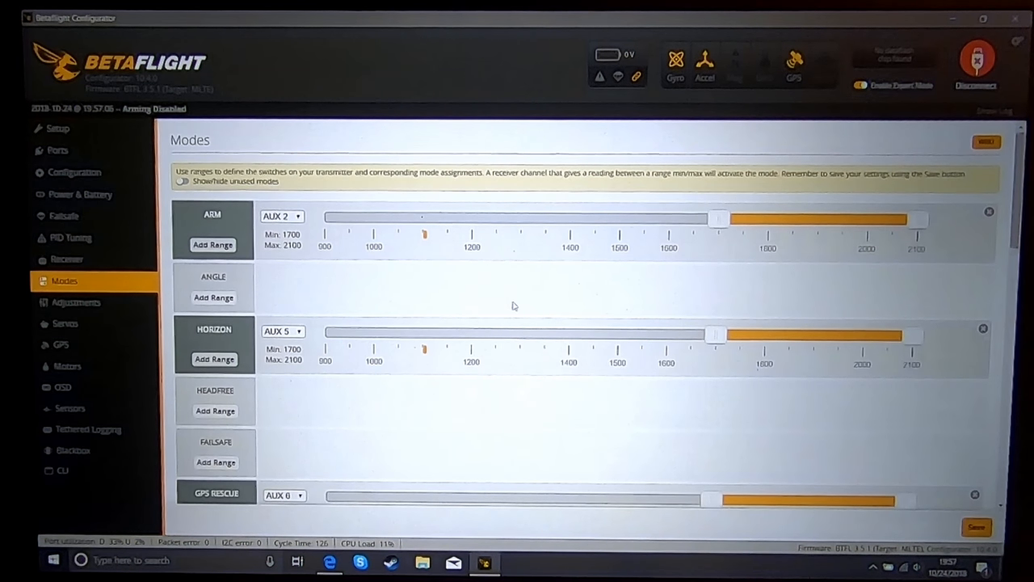
{"action": "scroll", "scroll_direction": "down", "scroll_amount": 3}
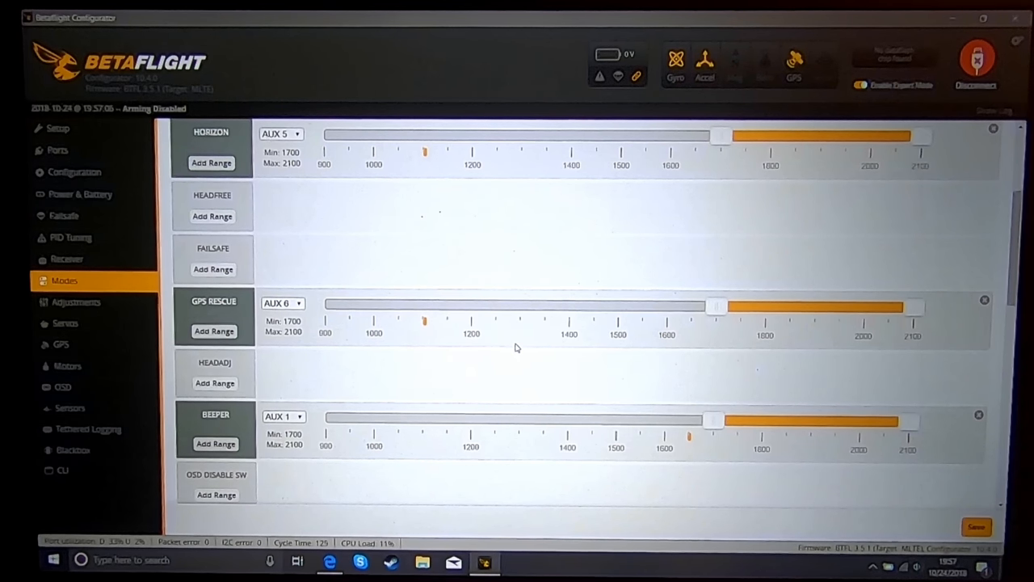
{"action": "mouse_move", "coordinate": [511, 345]}
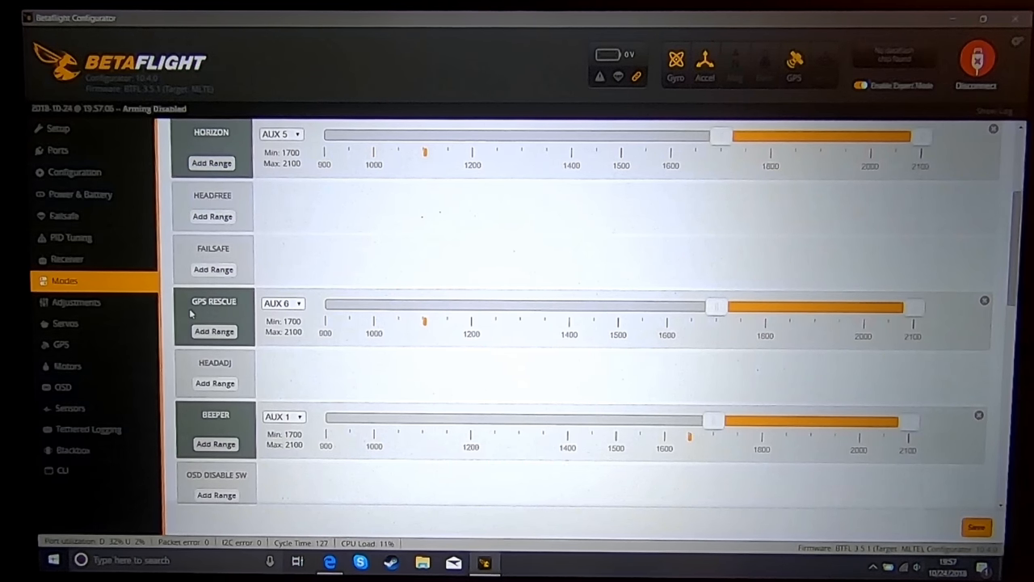
{"action": "mouse_move", "coordinate": [245, 311]}
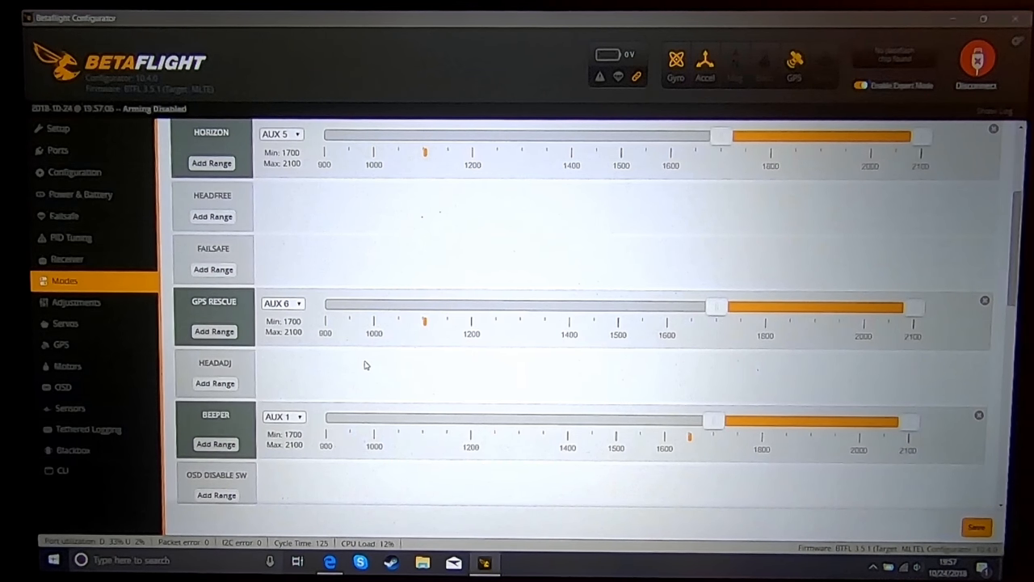
{"action": "mouse_move", "coordinate": [284, 342]}
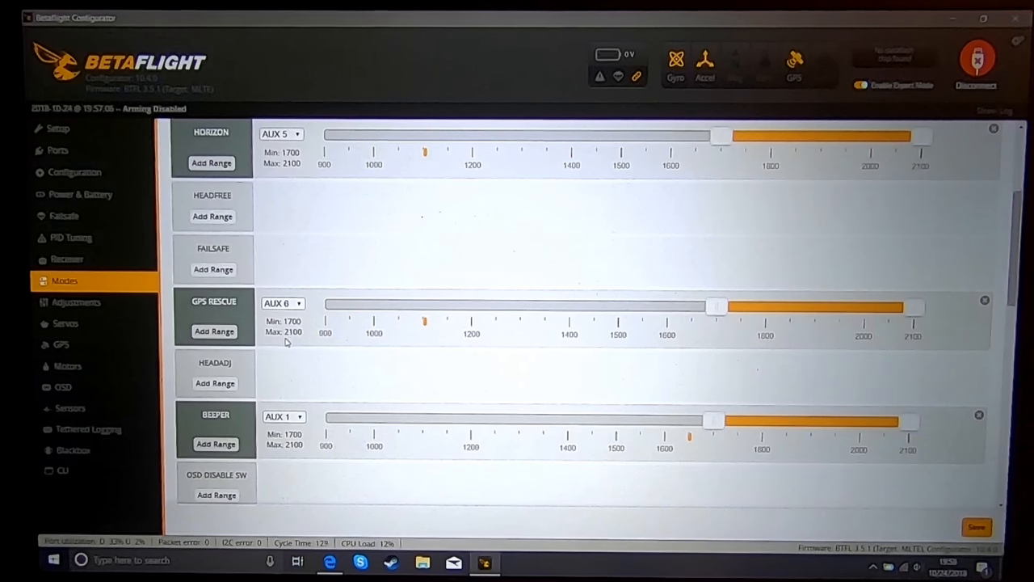
{"action": "mouse_move", "coordinate": [712, 368]}
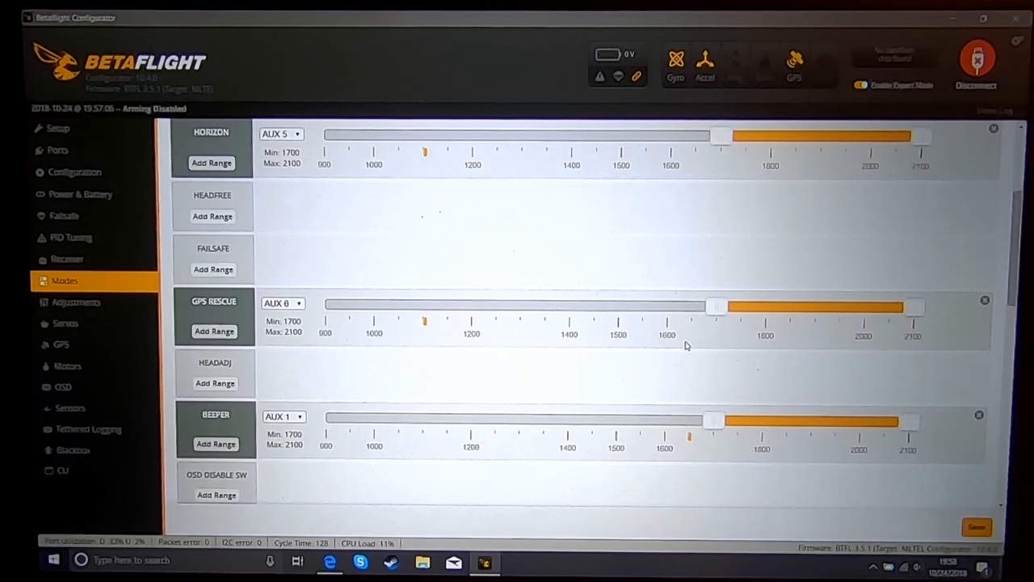
{"action": "left_click", "coordinate": [282, 303]}
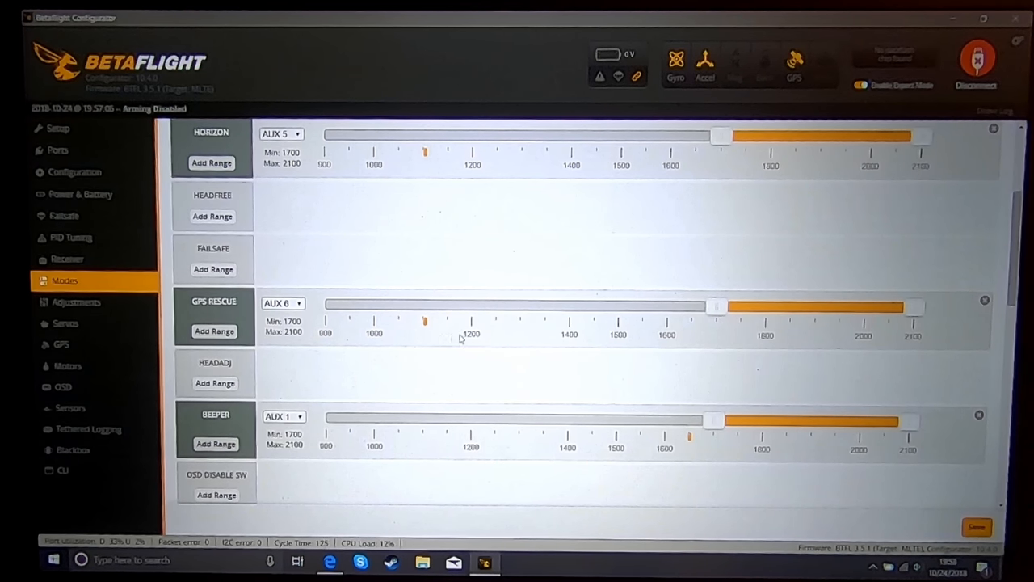
{"action": "mouse_move", "coordinate": [699, 343]}
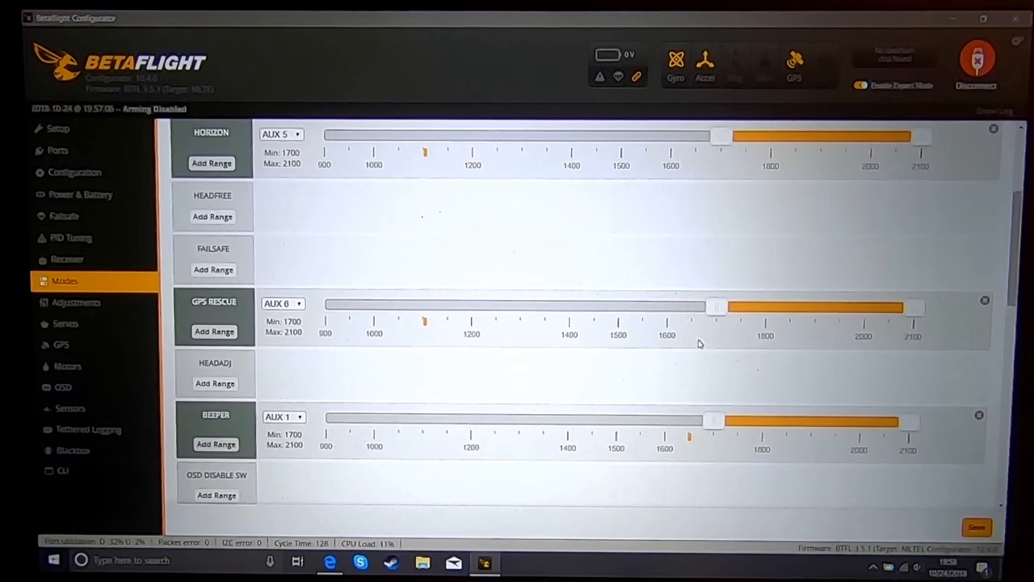
{"action": "mouse_move", "coordinate": [685, 341]}
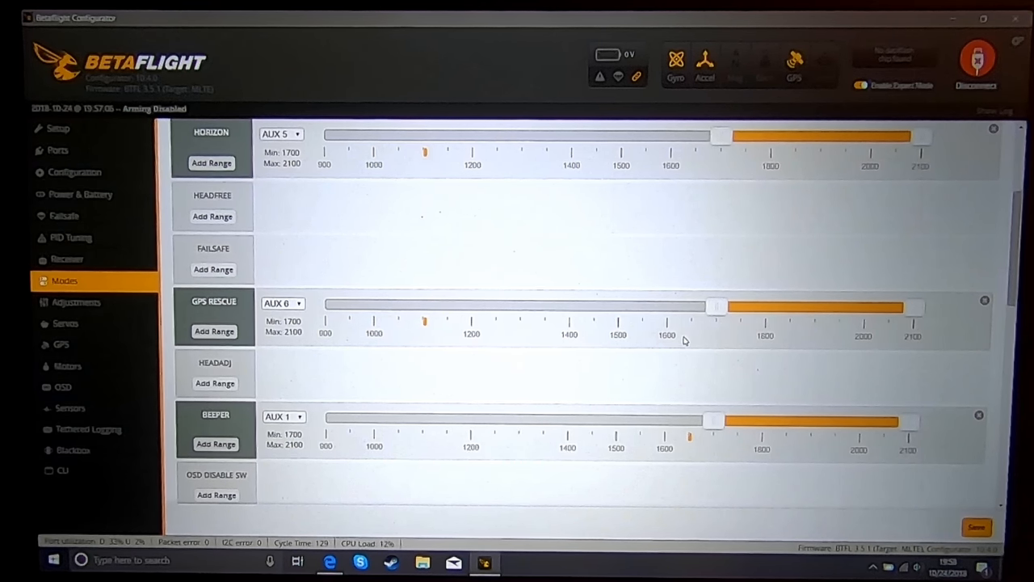
{"action": "mouse_move", "coordinate": [682, 339]}
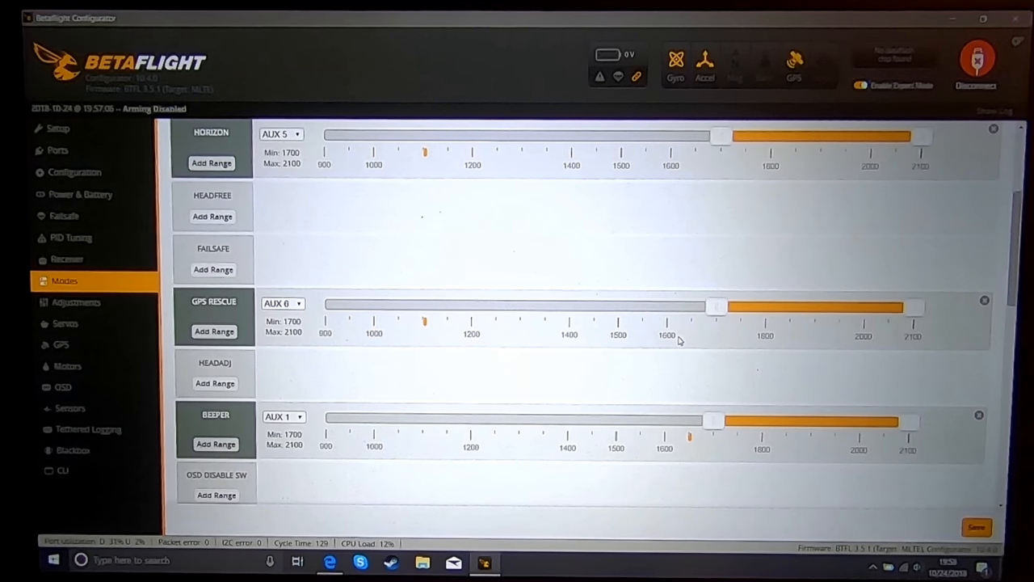
{"action": "left_click", "coordinate": [283, 303]}
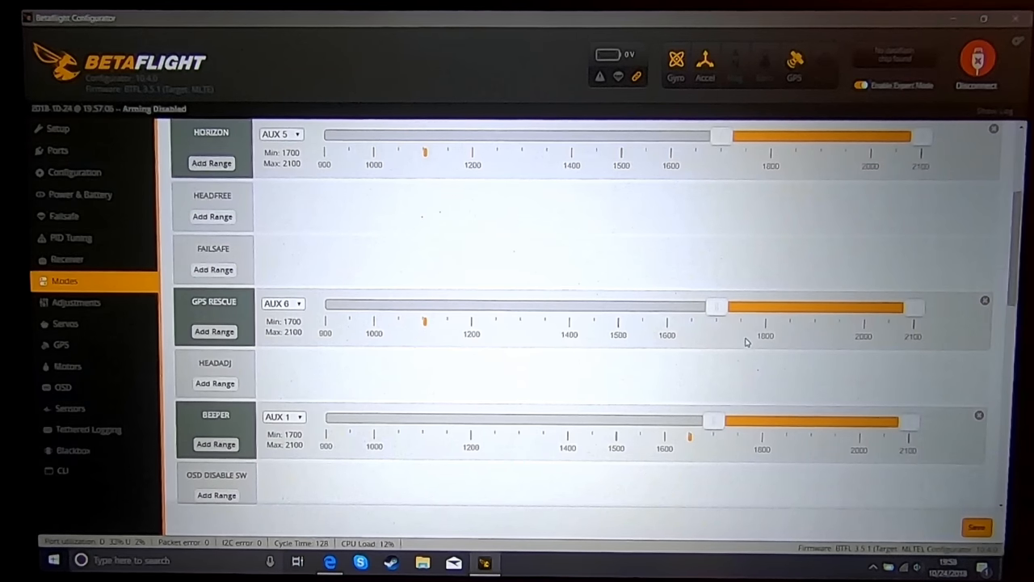
{"action": "mouse_move", "coordinate": [208, 316]}
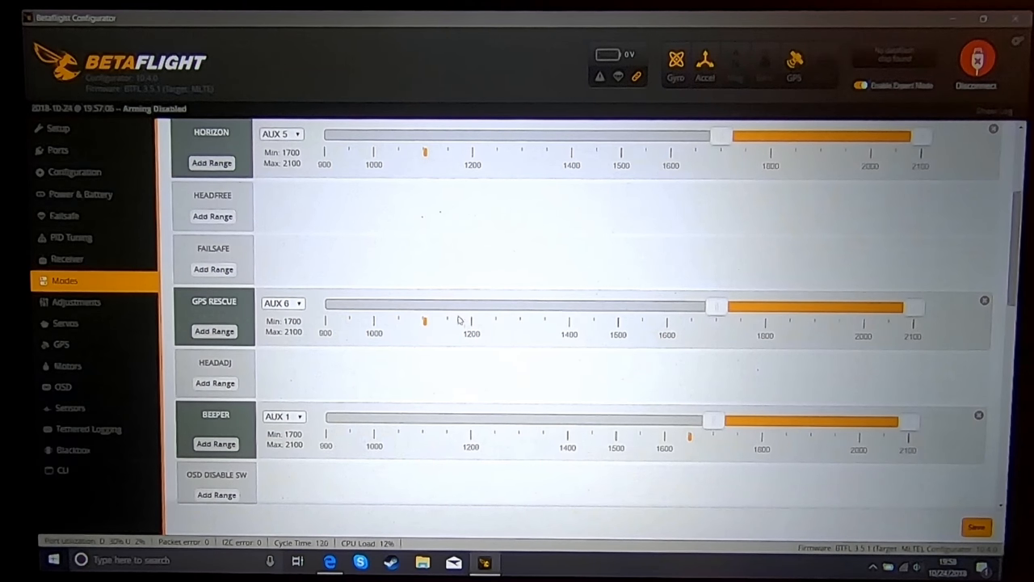
{"action": "mouse_move", "coordinate": [64, 215]}
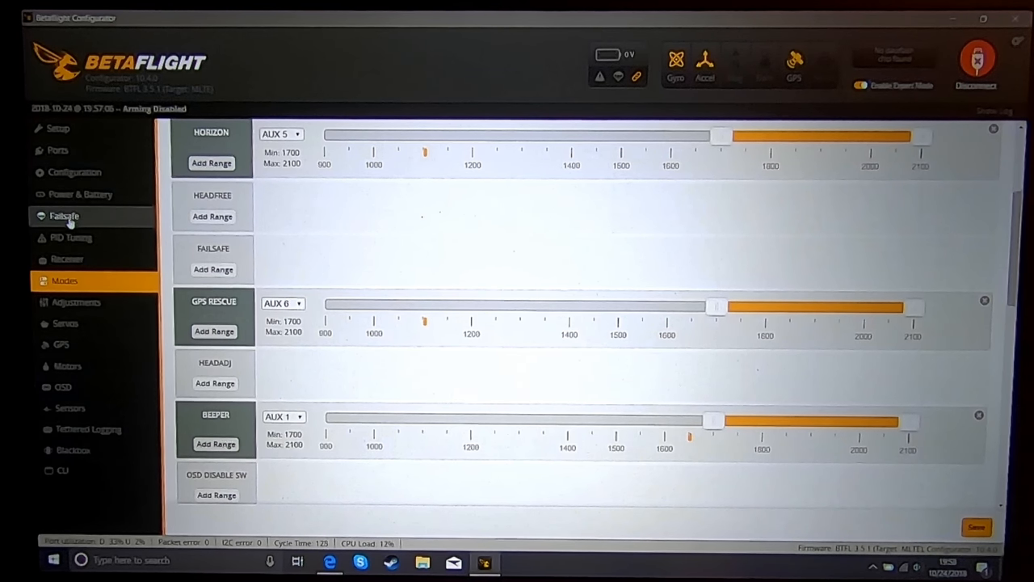
Check receiver channel values and mode ranges, then land on the Failsafe settings page.
{"action": "left_click", "coordinate": [64, 215]}
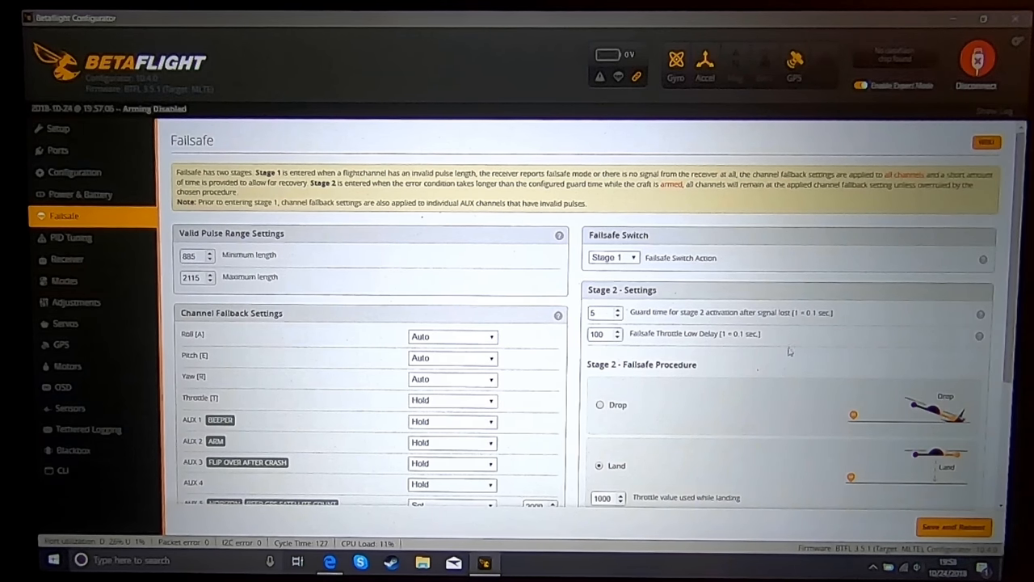
{"action": "left_click", "coordinate": [63, 280]}
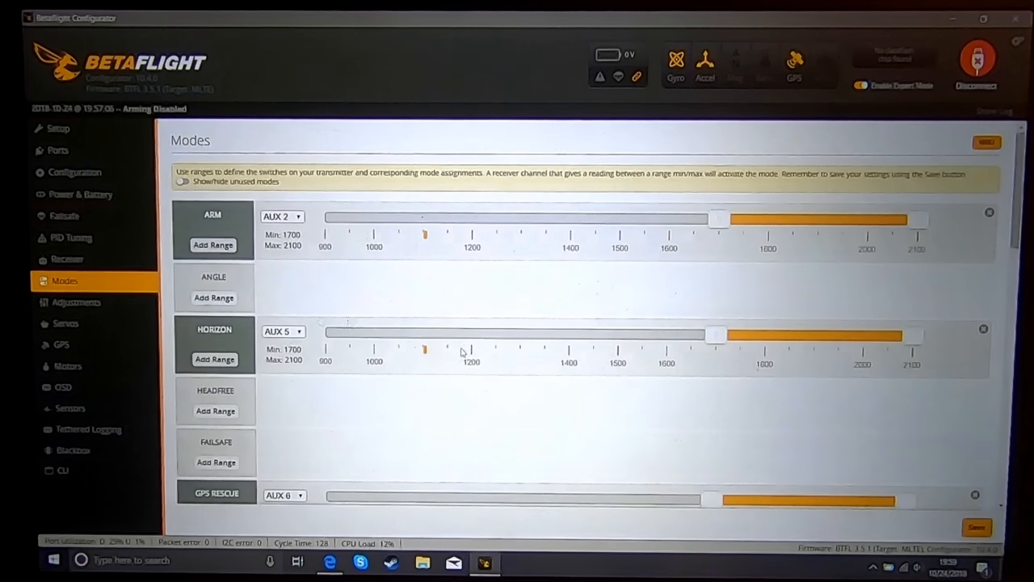
{"action": "mouse_move", "coordinate": [68, 259]}
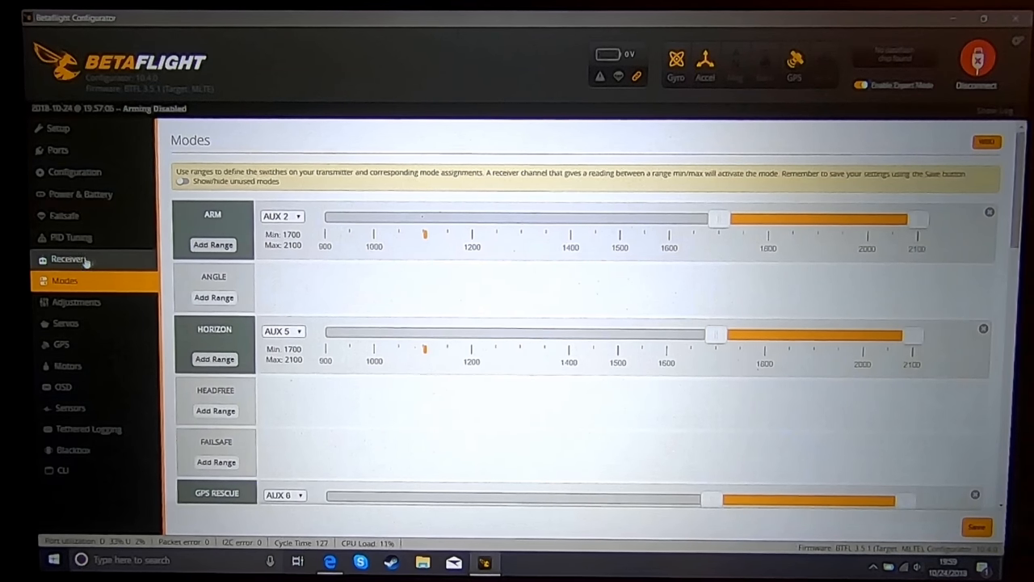
{"action": "left_click", "coordinate": [68, 259]}
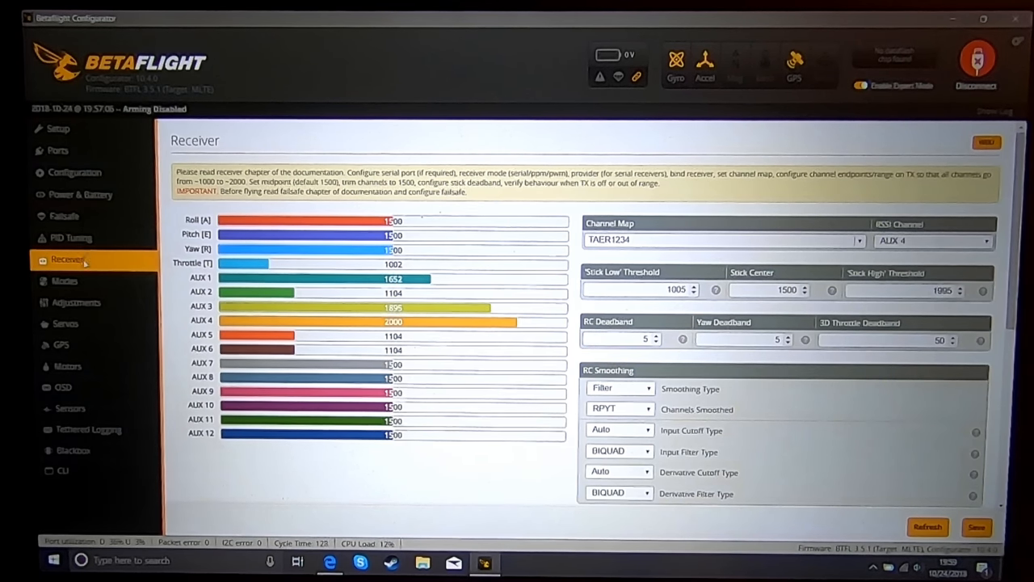
{"action": "left_click", "coordinate": [65, 280]}
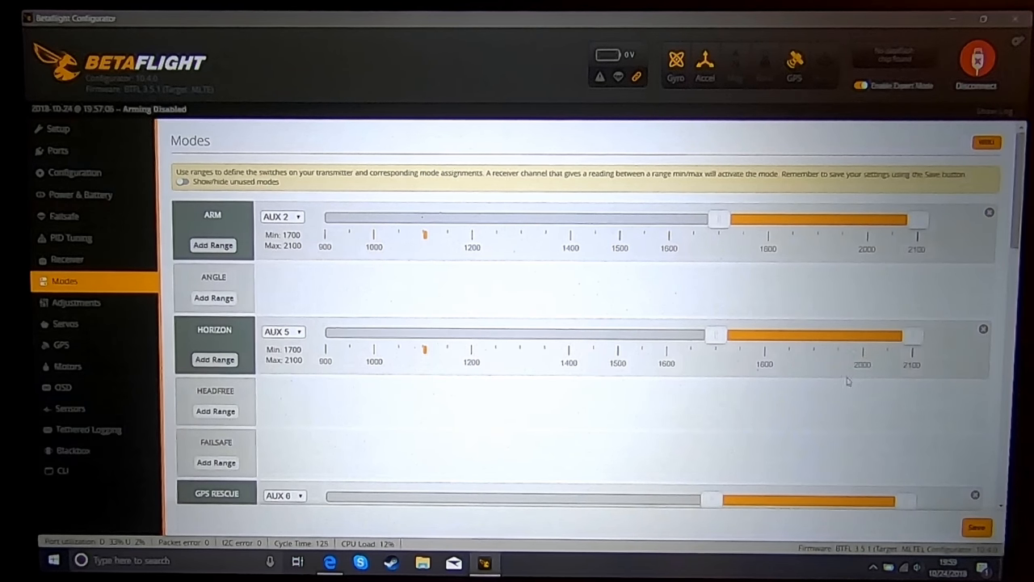
{"action": "left_click", "coordinate": [64, 215]}
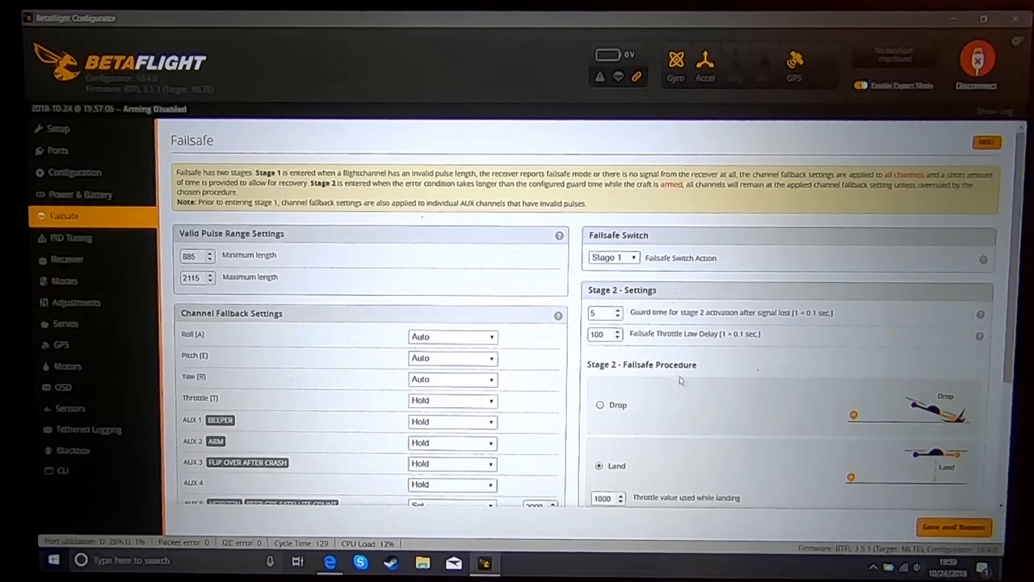
{"action": "scroll", "scroll_direction": "down", "scroll_amount": 3}
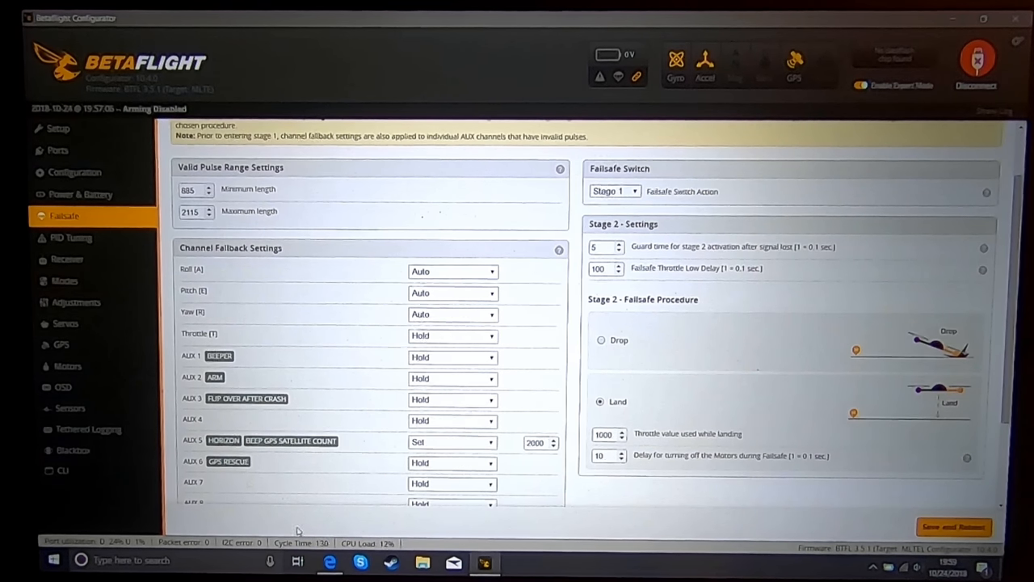
{"action": "mouse_move", "coordinate": [433, 336]}
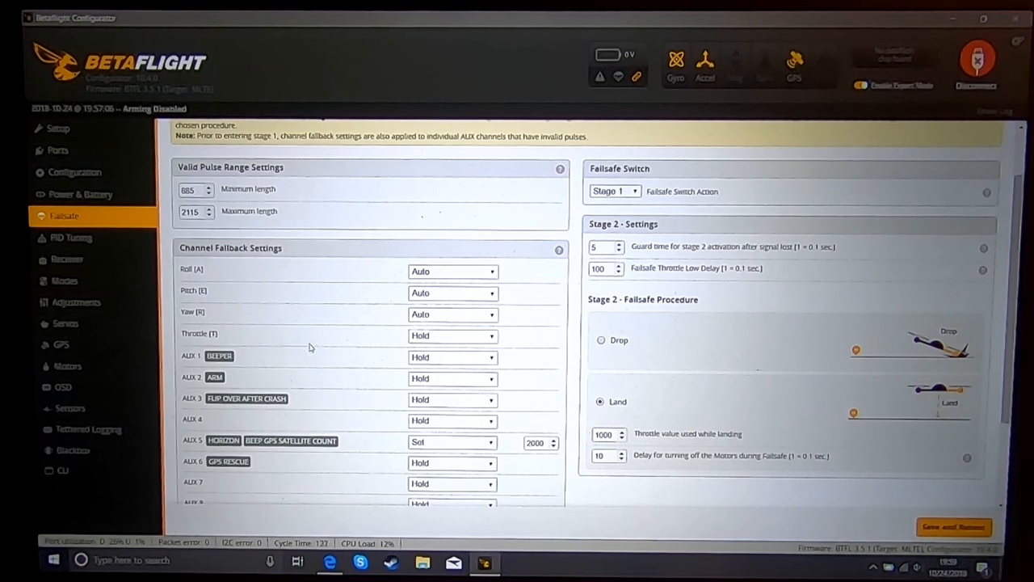
{"action": "mouse_move", "coordinate": [457, 352]}
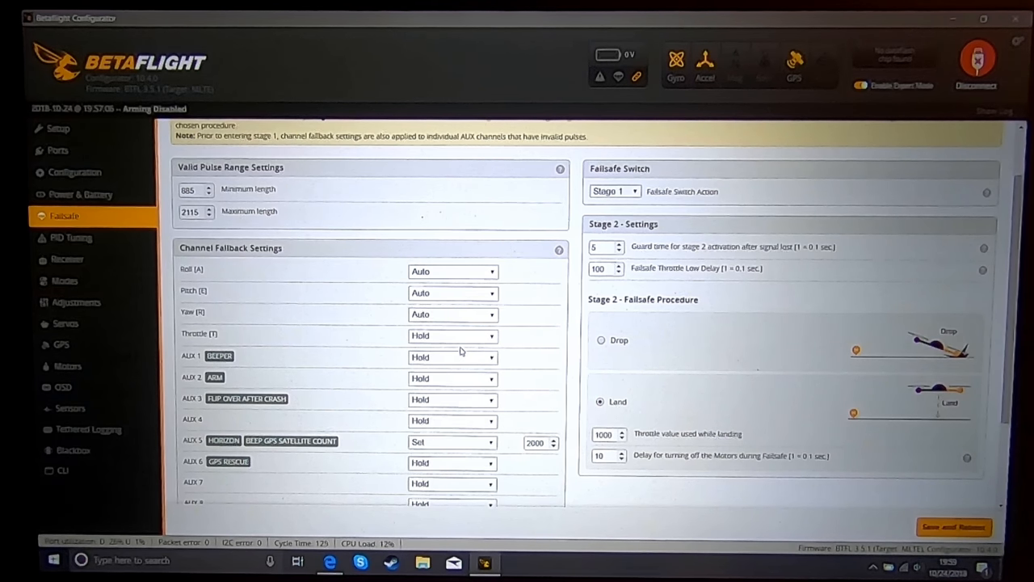
{"action": "mouse_move", "coordinate": [490, 336]}
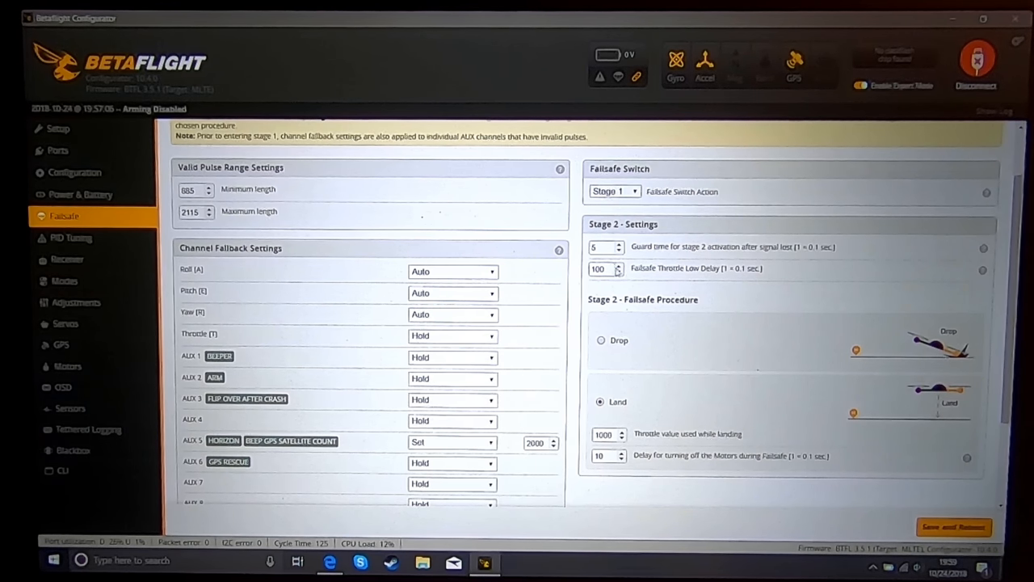
{"action": "left_click", "coordinate": [602, 246]}
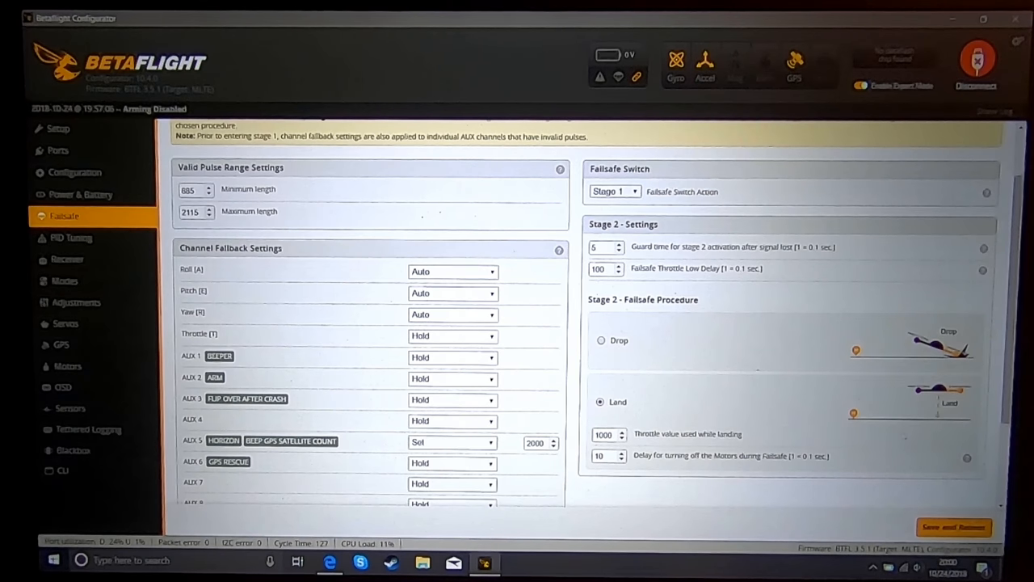
{"action": "scroll", "scroll_direction": "down", "scroll_amount": 3}
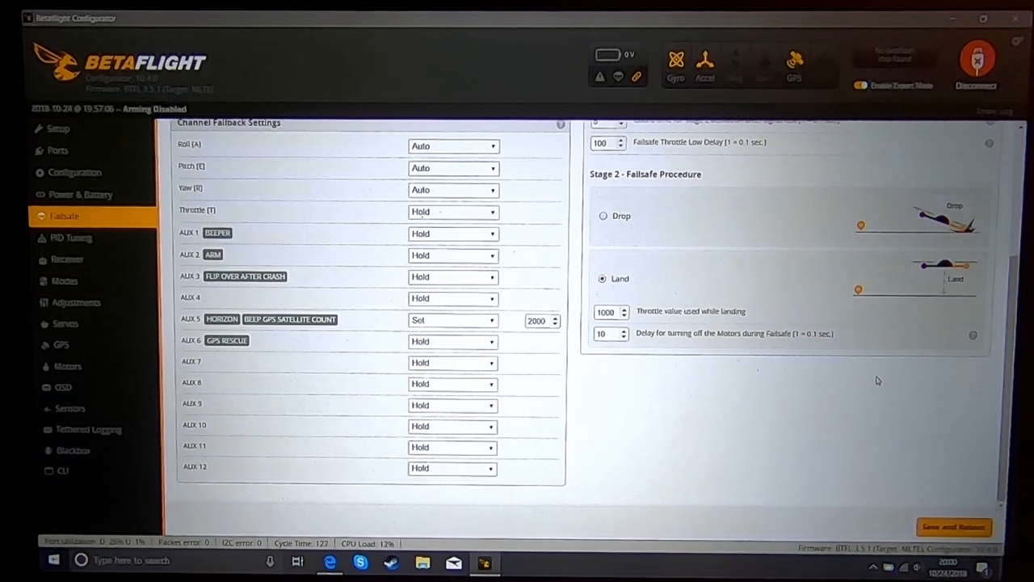
{"action": "scroll", "scroll_direction": "up", "scroll_amount": 3}
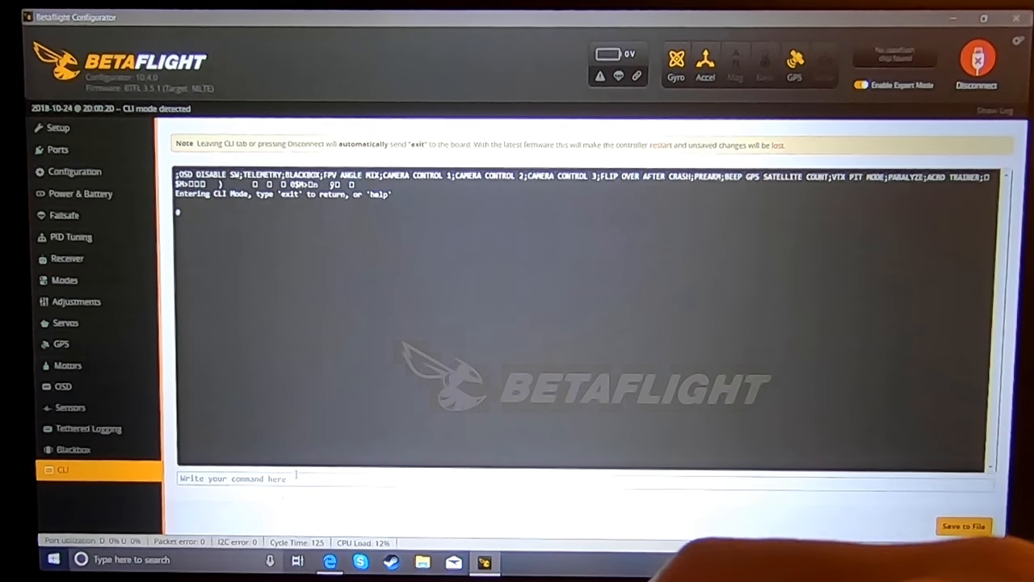
Run 'get failsafe' in the CLI and highlight the failsafe_procedure = GPS-RESCUE line.
{"action": "type", "text": "get failsafe"}
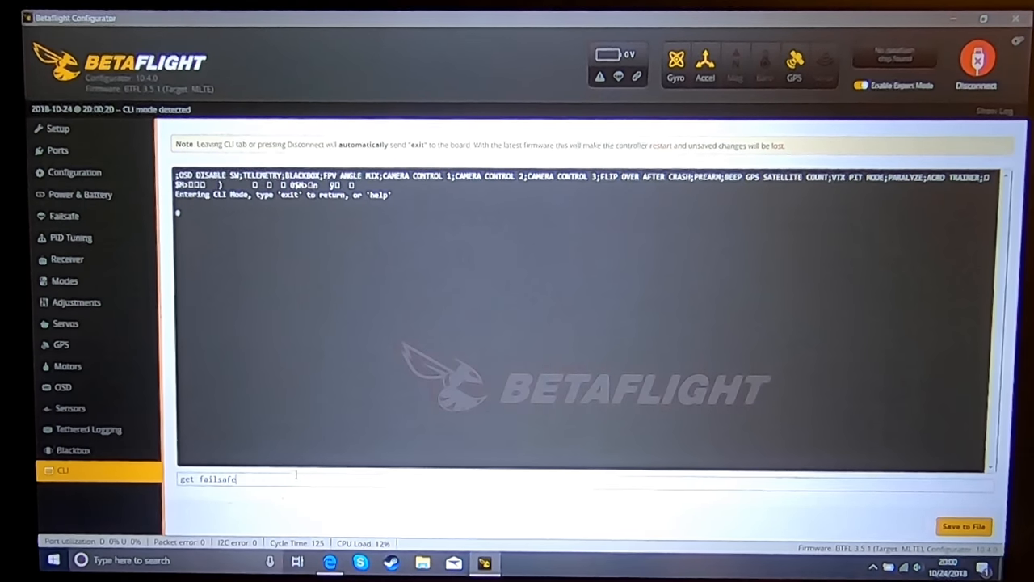
{"action": "key", "text": "Return"}
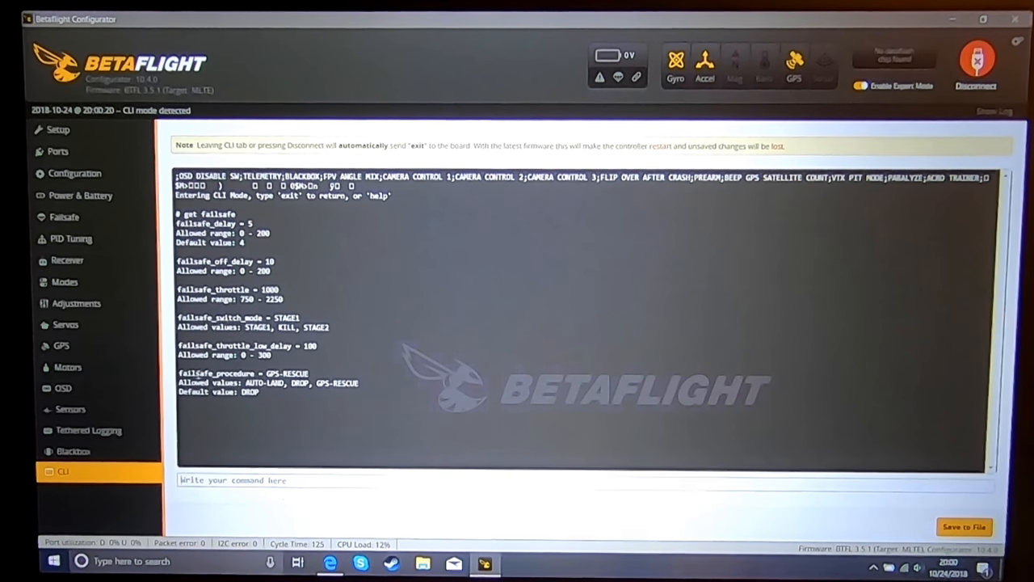
{"action": "double_click", "coordinate": [243, 374]}
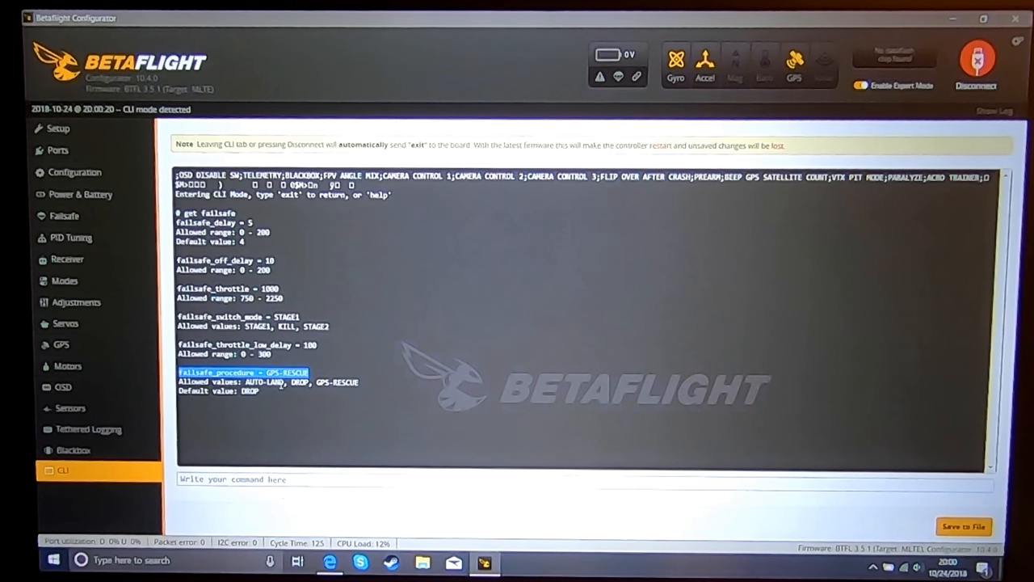
{"action": "mouse_move", "coordinate": [479, 395]}
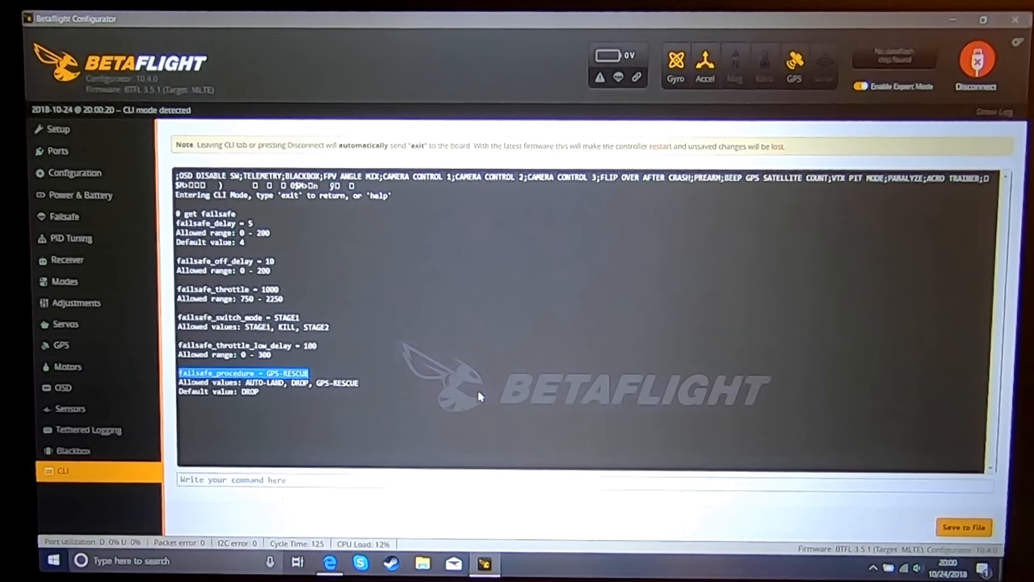
{"action": "mouse_move", "coordinate": [358, 396]}
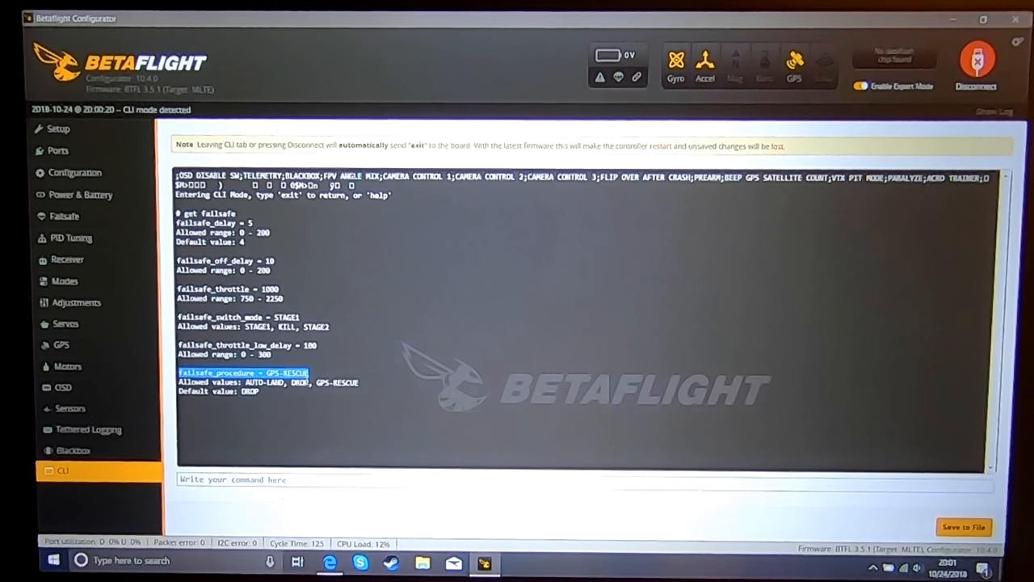
{"action": "mouse_move", "coordinate": [90, 228]}
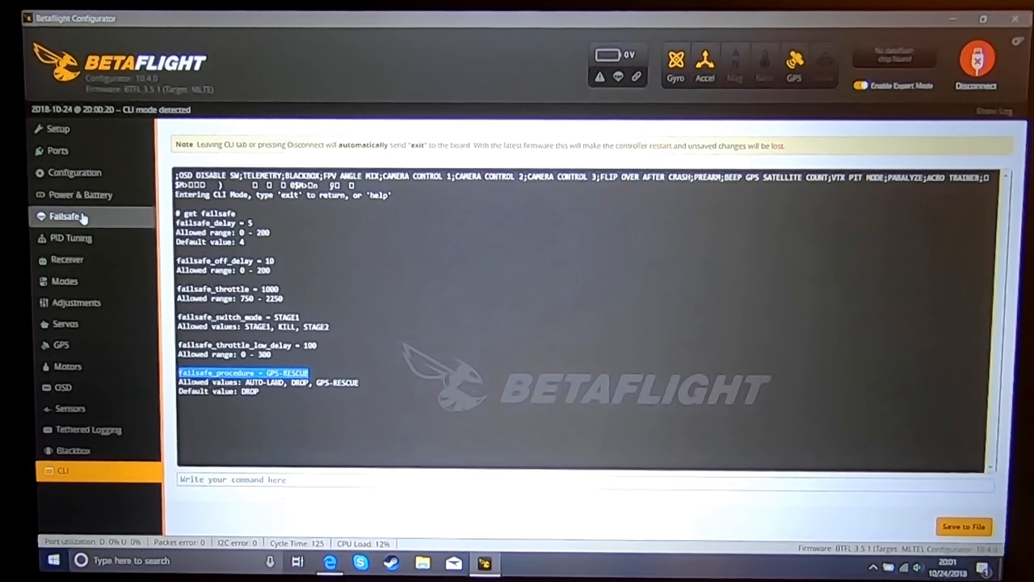
Exit CLI mode, reconnect the flight controller and show the Failsafe Stage 2 settings again.
{"action": "left_click", "coordinate": [976, 65]}
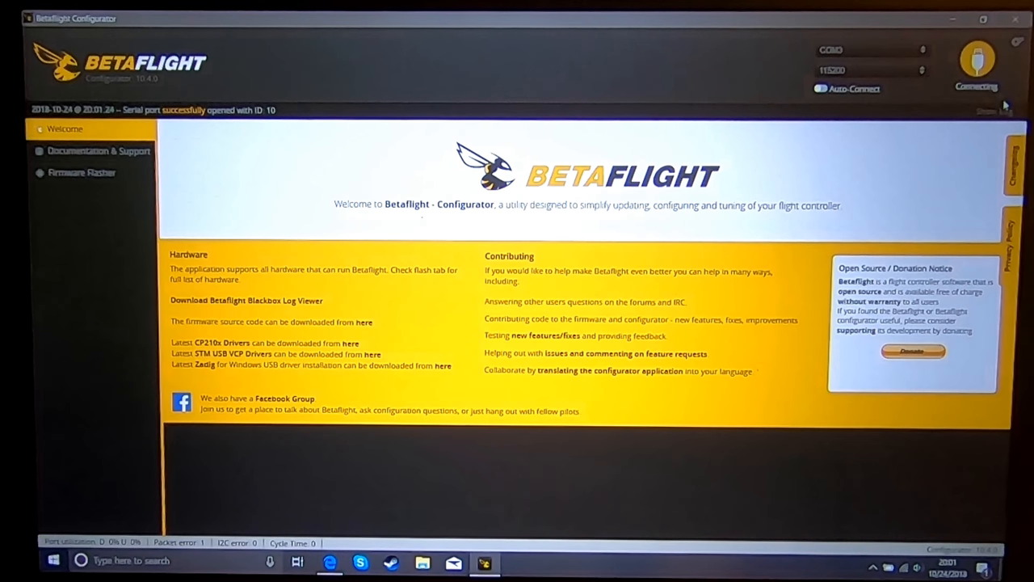
{"action": "left_click", "coordinate": [976, 73]}
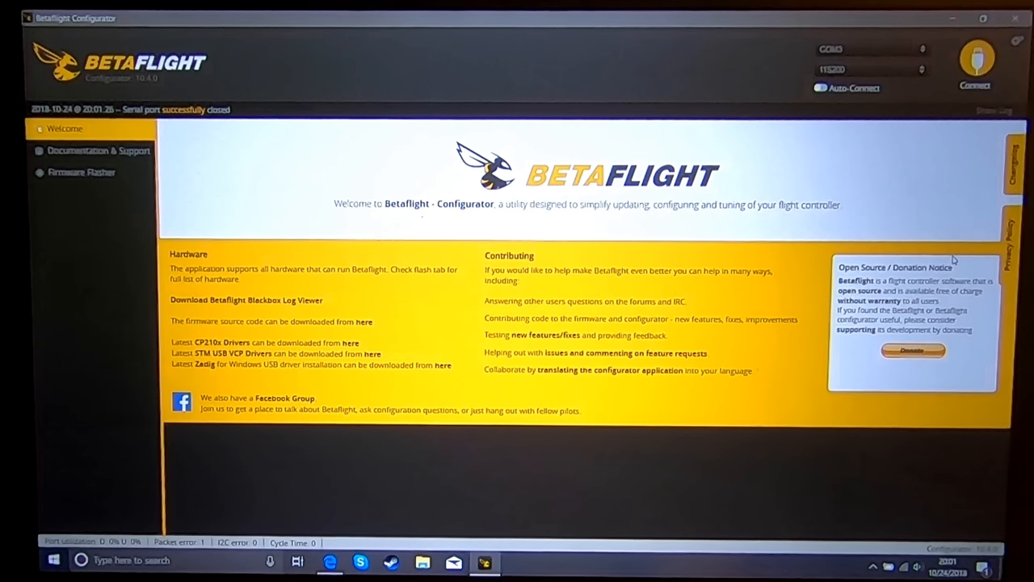
{"action": "left_click", "coordinate": [976, 60]}
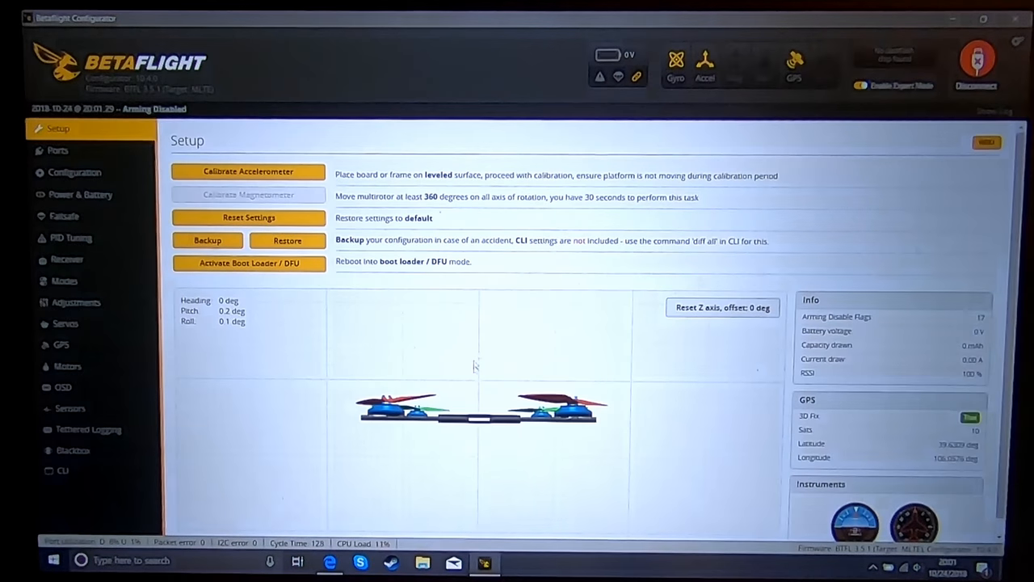
{"action": "left_click", "coordinate": [63, 216]}
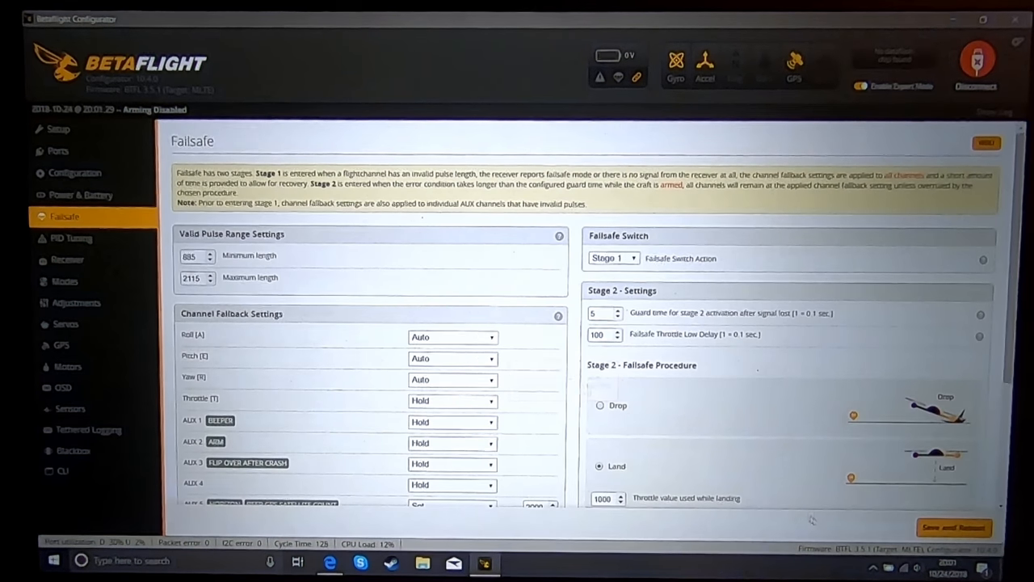
{"action": "scroll", "scroll_direction": "down", "scroll_amount": 3}
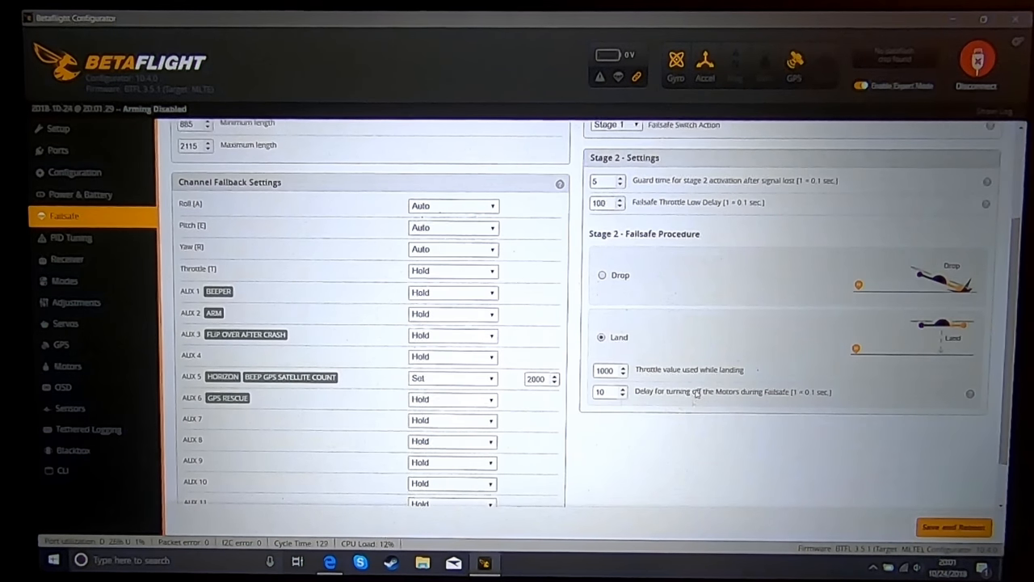
{"action": "mouse_move", "coordinate": [661, 422]}
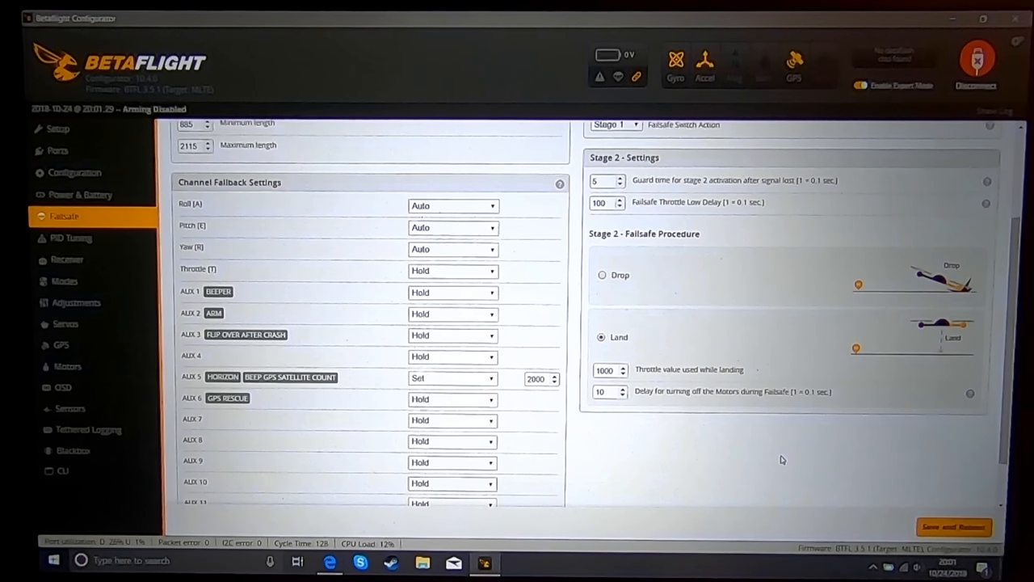
{"action": "mouse_move", "coordinate": [758, 456]}
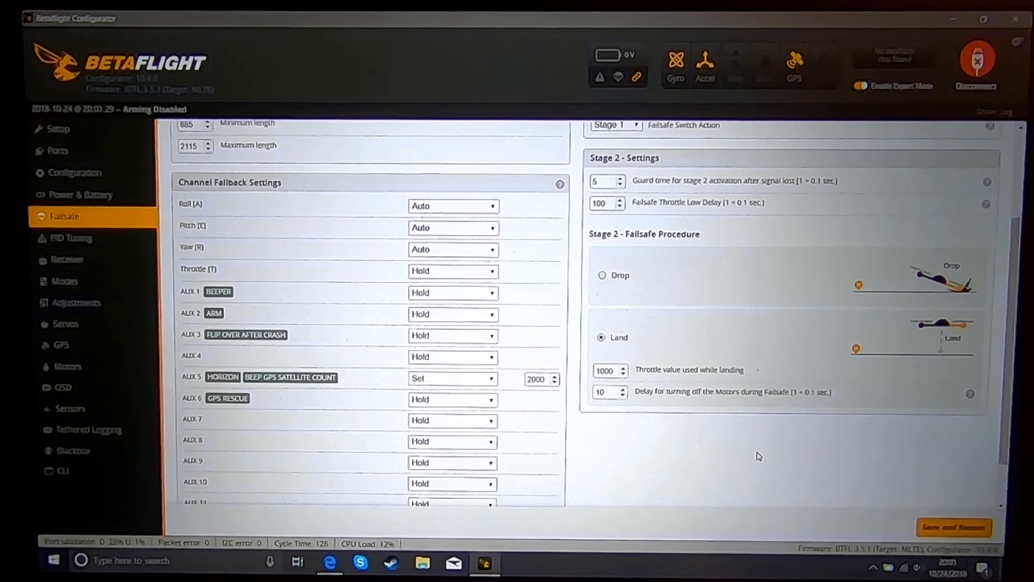